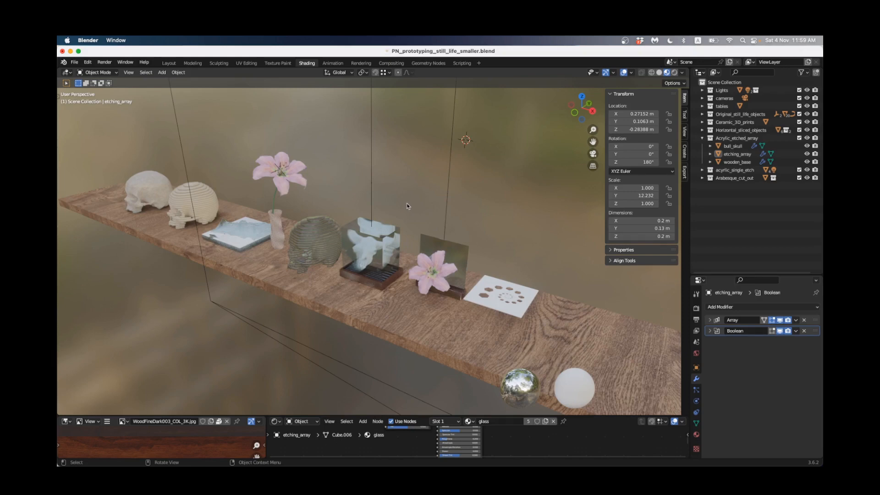
mouse_move(402, 219)
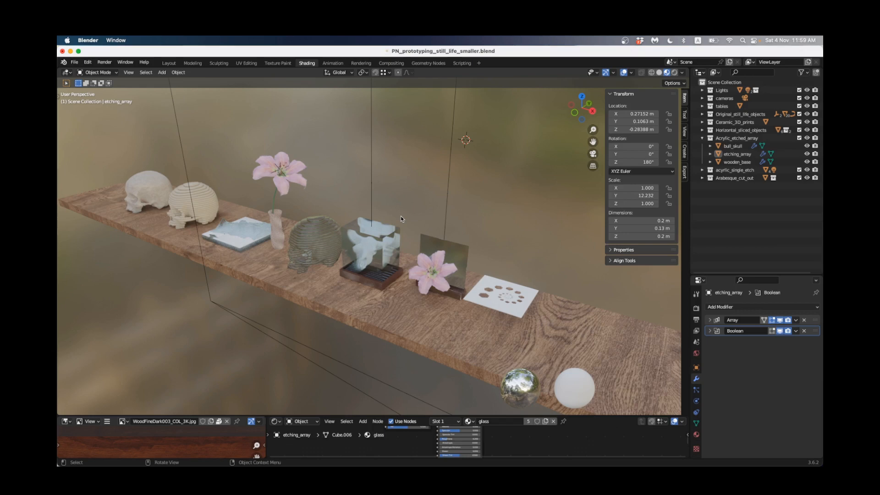
mouse_move(393, 242)
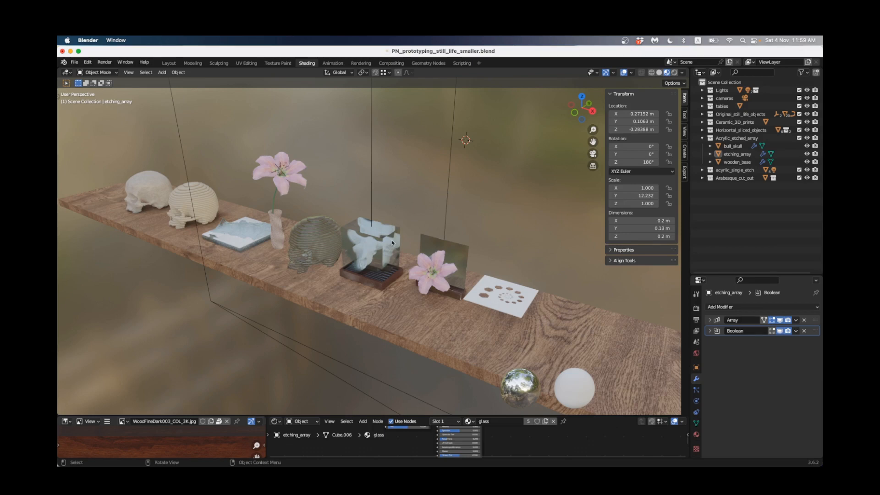
mouse_move(378, 254)
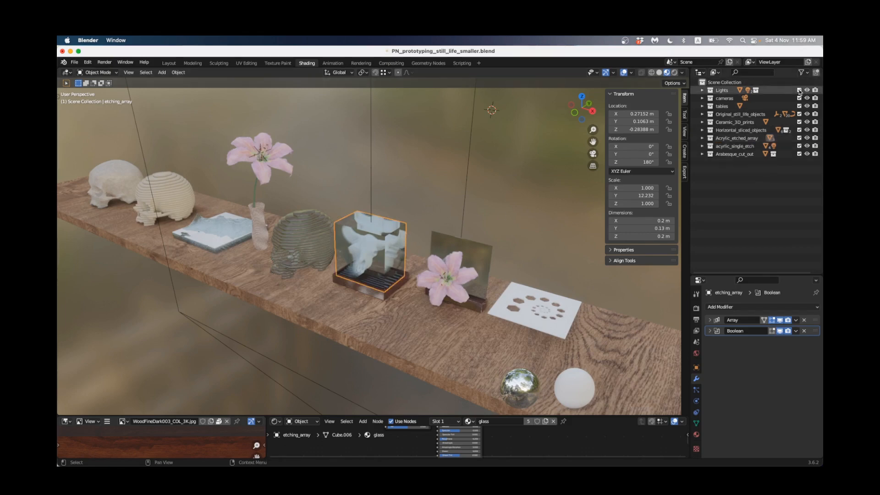
Hide the lights, cameras and tables collections so only Acrylic_etched_array stays visible
click(800, 106)
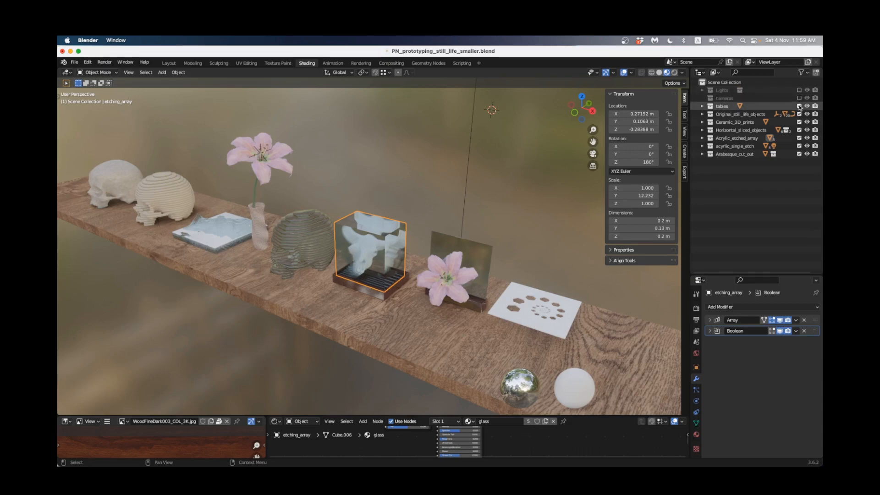
click(807, 106)
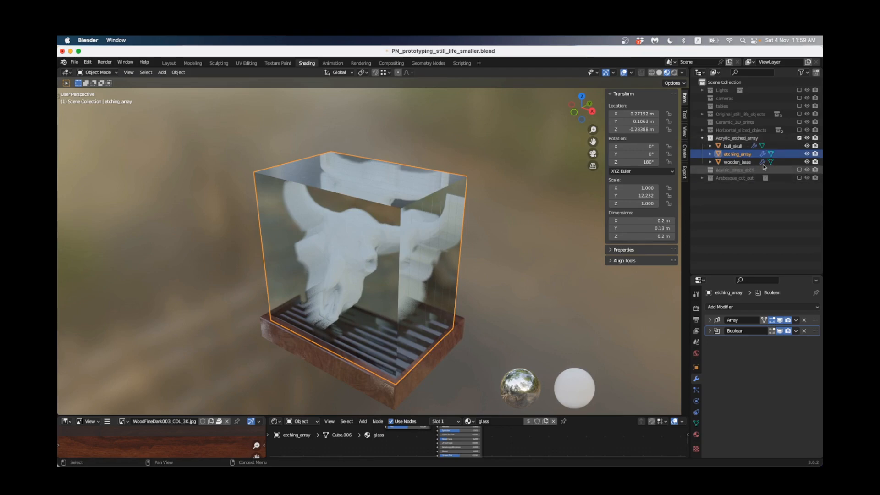
Hide wooden_base and inspect the etching block's Boolean and Array modifier settings
click(807, 162)
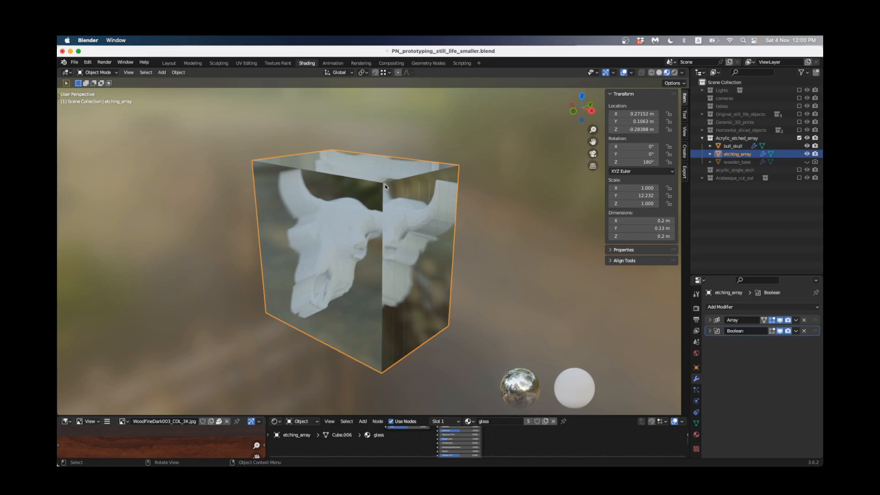
click(711, 331)
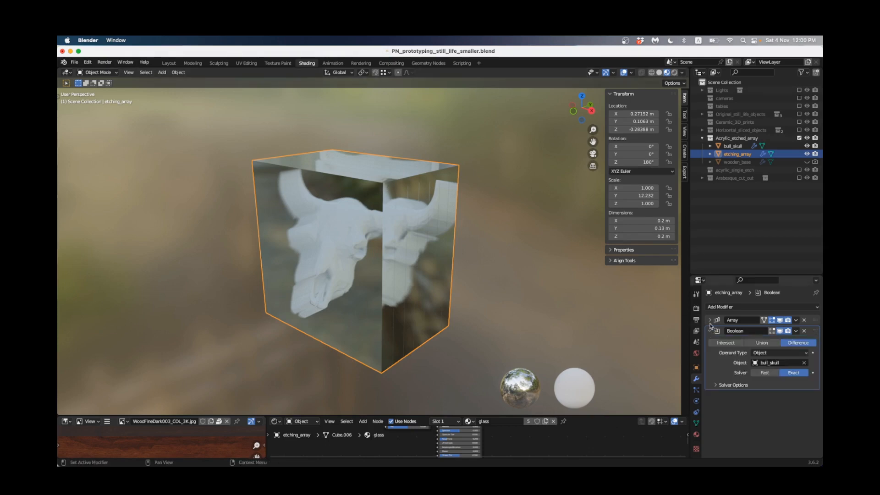
click(711, 319)
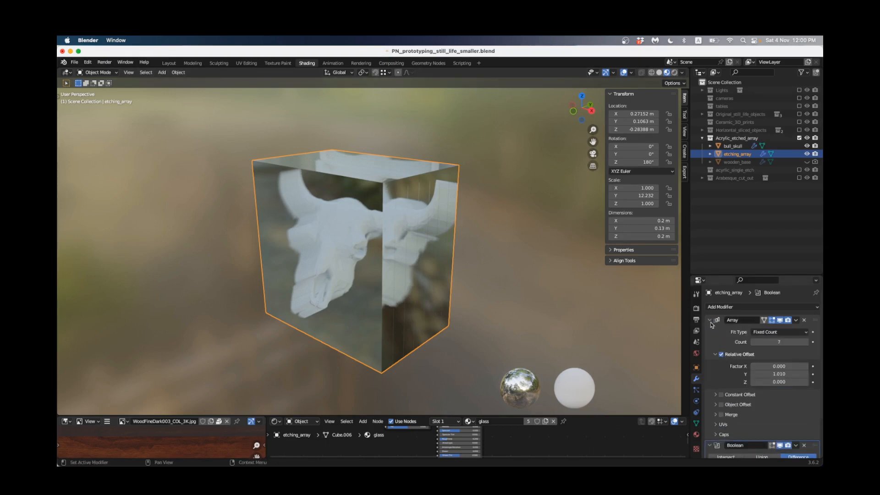
click(710, 320)
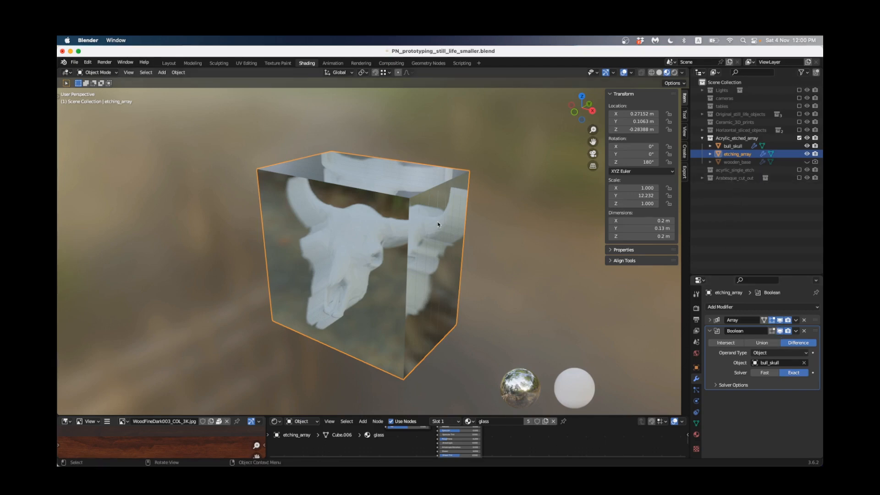
Switch to wireframe shading, test the skull-cut Boolean toggle, and hide bull_skull
click(650, 72)
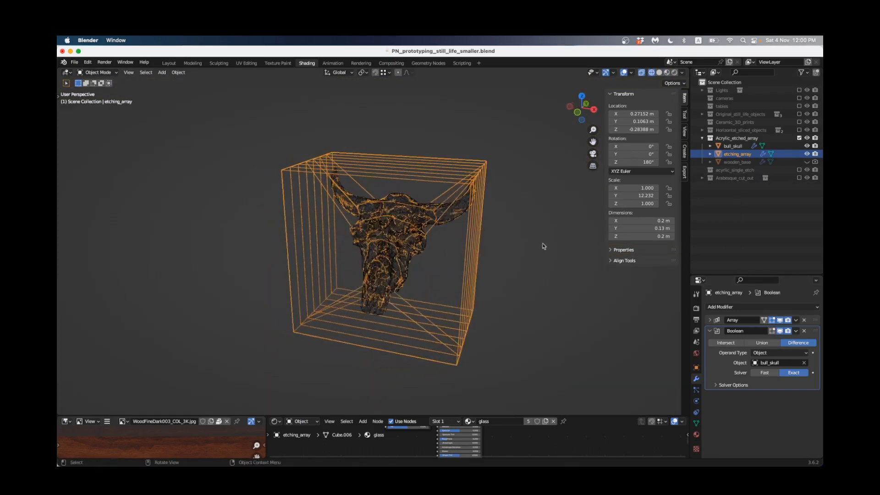
click(780, 331)
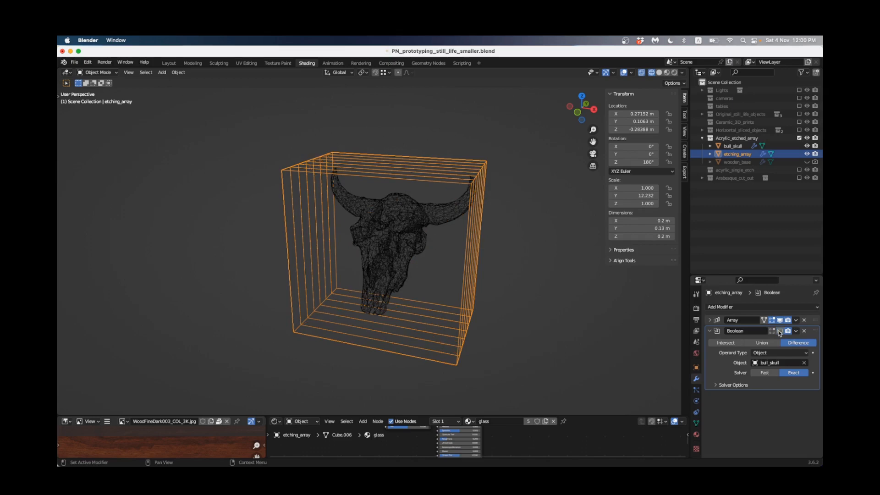
click(779, 330)
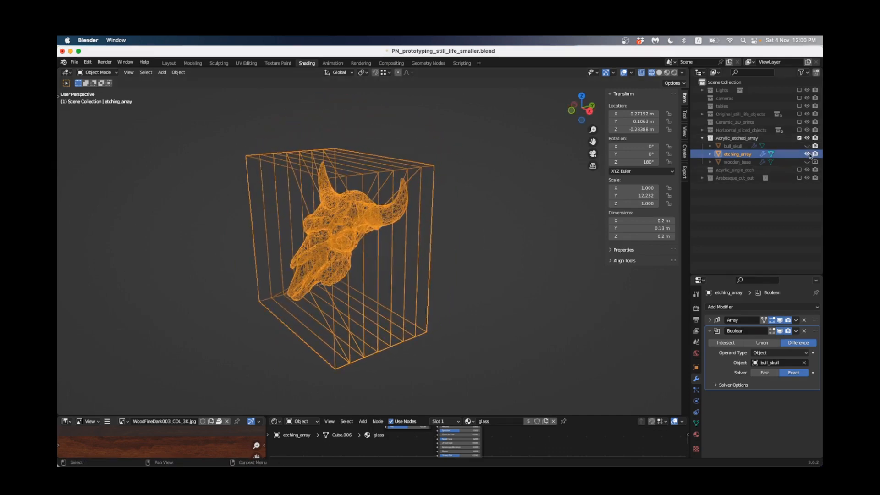
click(709, 331)
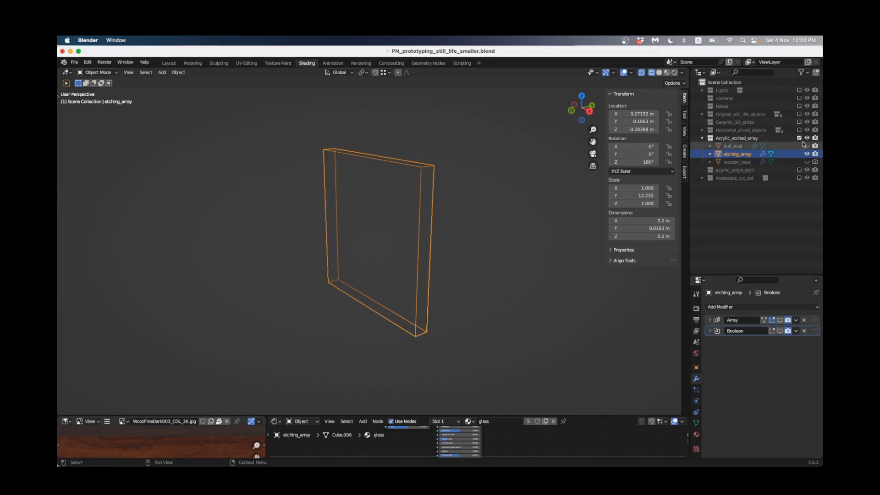
Select bull_skull, return to solid shading, and disable its Decimate modifier in the viewport
click(733, 146)
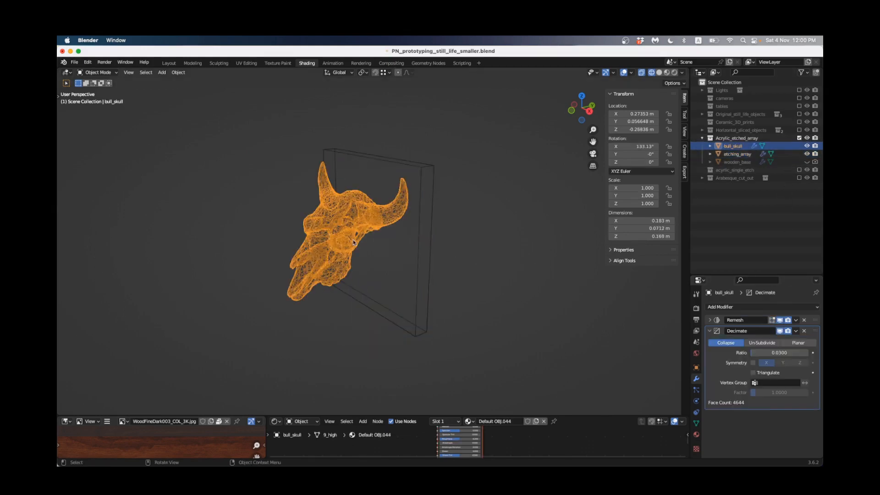
click(651, 72)
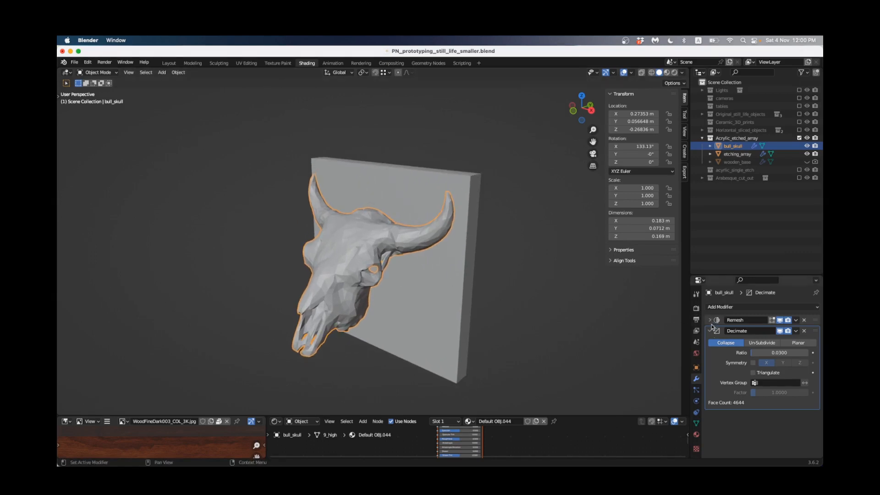
click(710, 330)
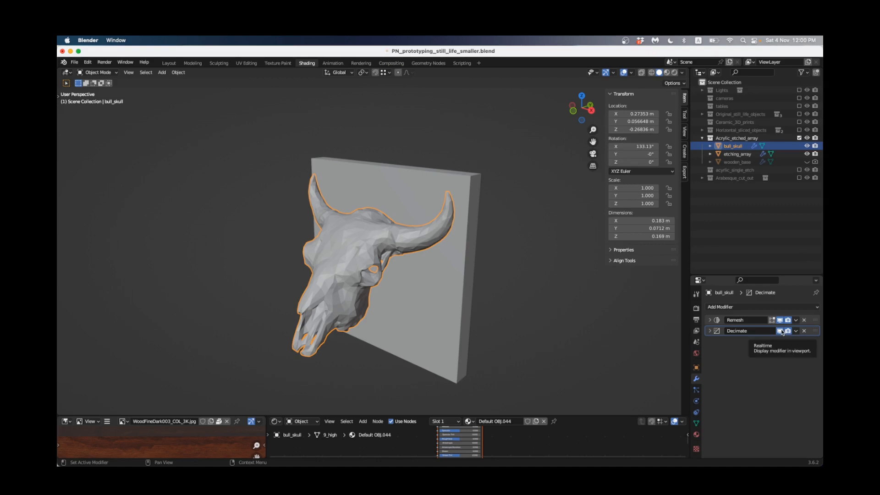
click(781, 331)
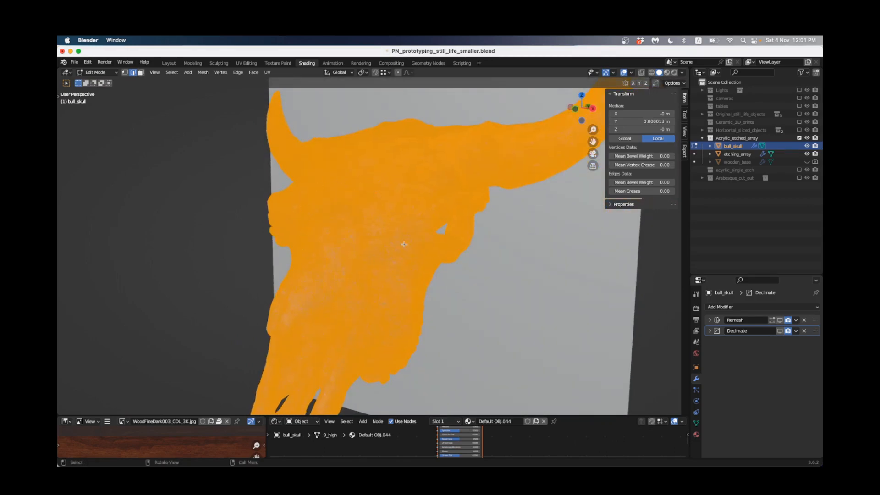
Back in Object Mode, re-enable Remesh and Decimate and set the Decimate ratio to 0.0300
key(Tab)
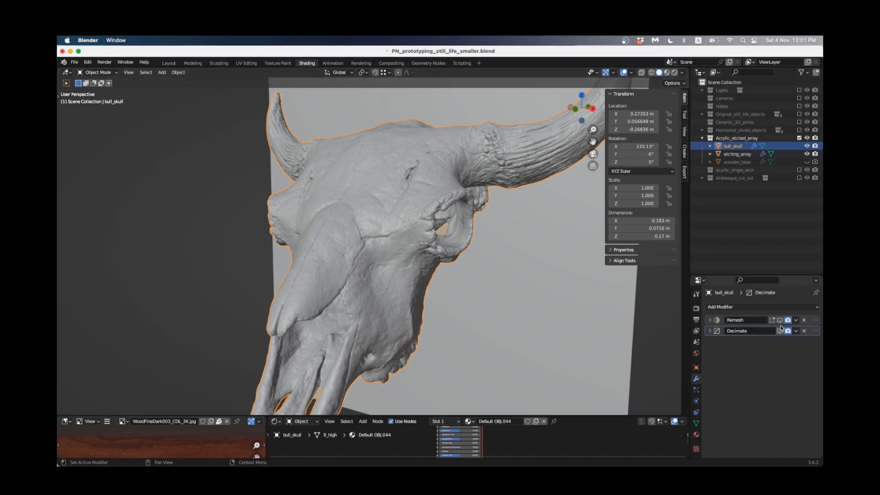
mouse_move(780, 320)
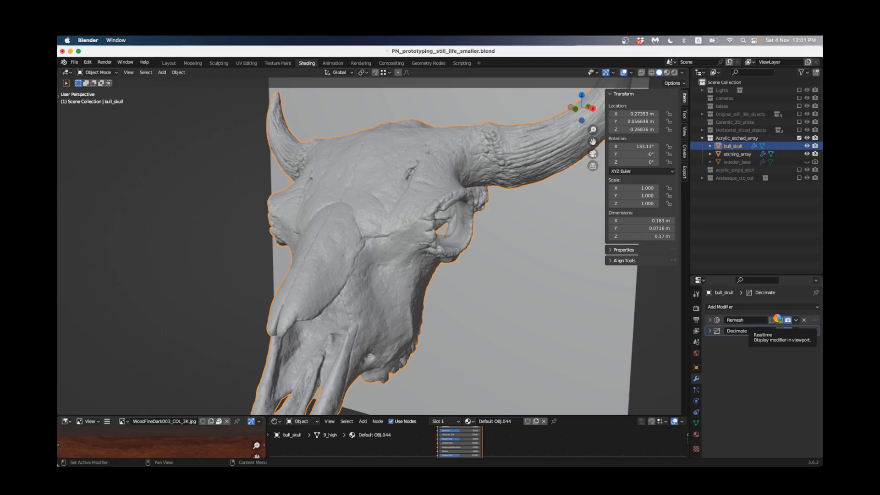
click(782, 330)
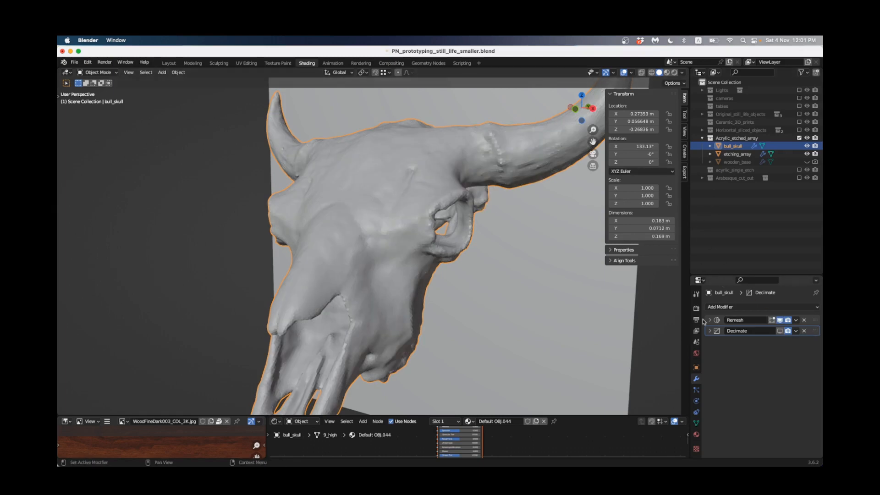
click(710, 320)
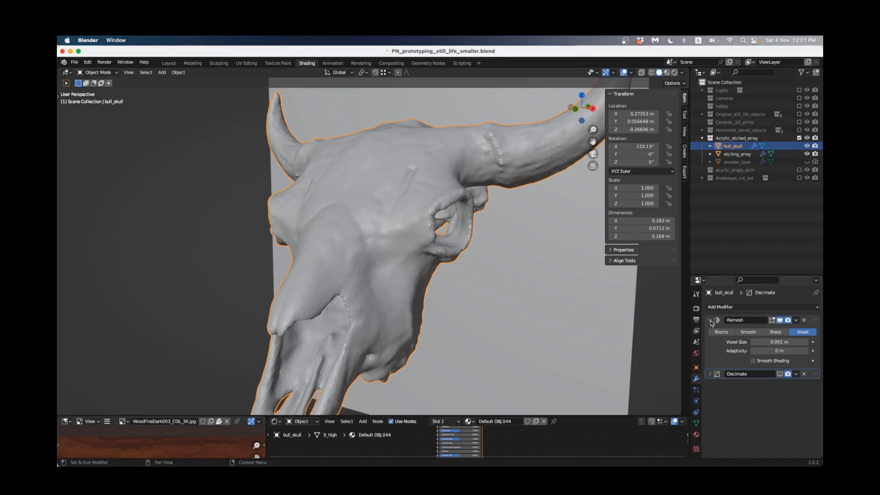
click(710, 320)
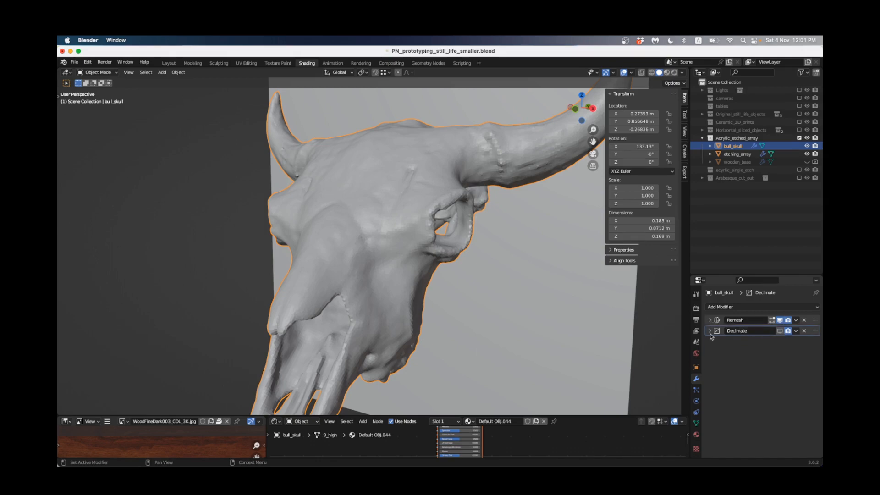
click(711, 331)
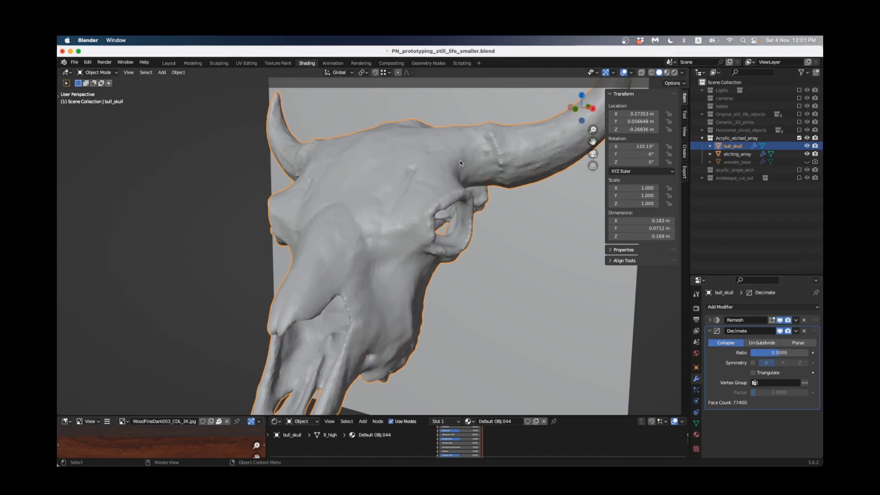
click(784, 352)
text(0.0300)
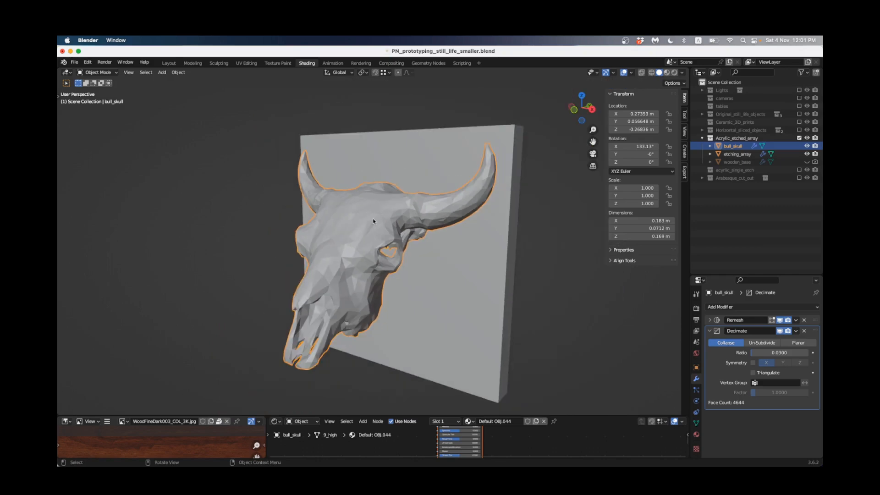
mouse_move(380, 212)
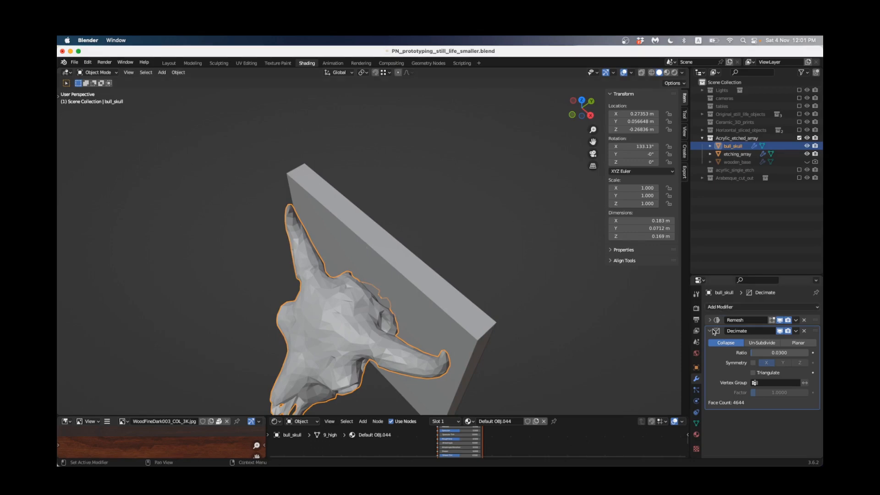
Collapse the Decimate panel and use the Object menu to duplicate etching_array
click(739, 154)
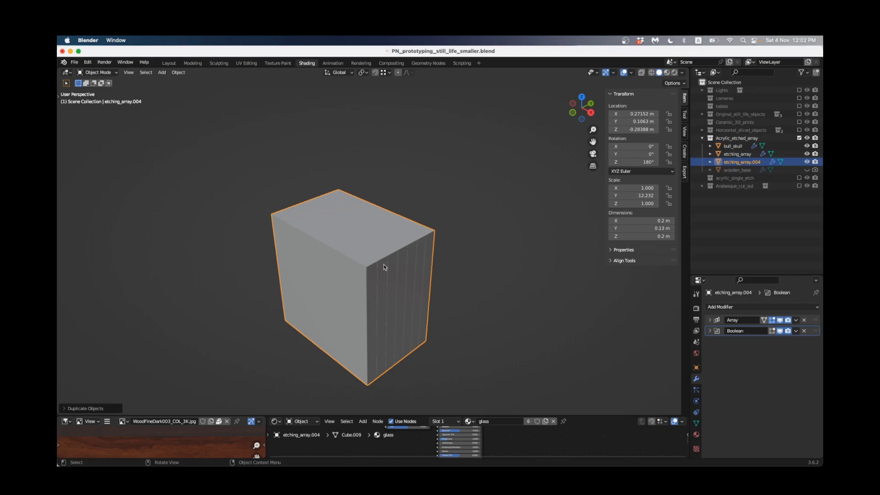
click(178, 72)
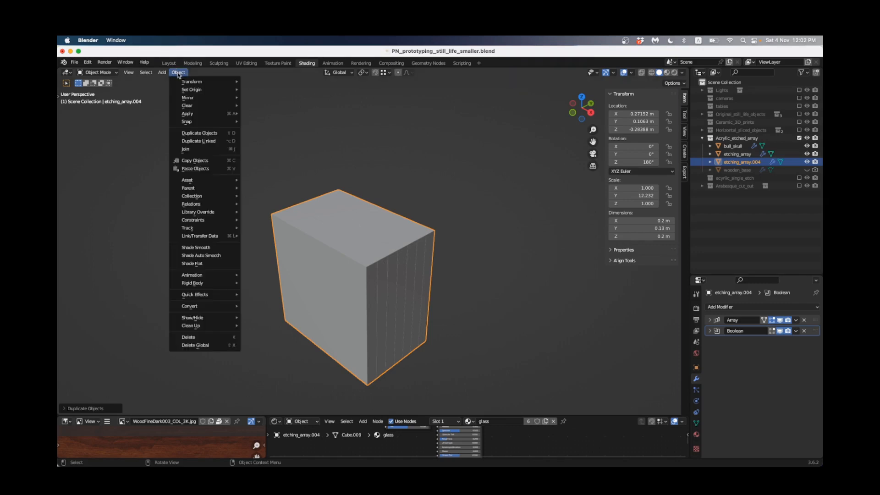
mouse_move(199, 133)
text(_applied)
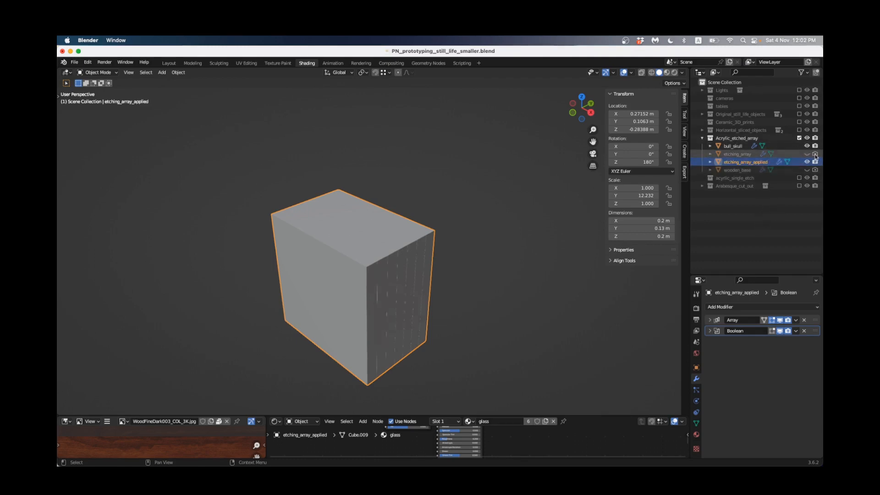
Hide bull_skull and apply the Boolean modifier on etching_array_applied, then enter mesh editing
click(816, 154)
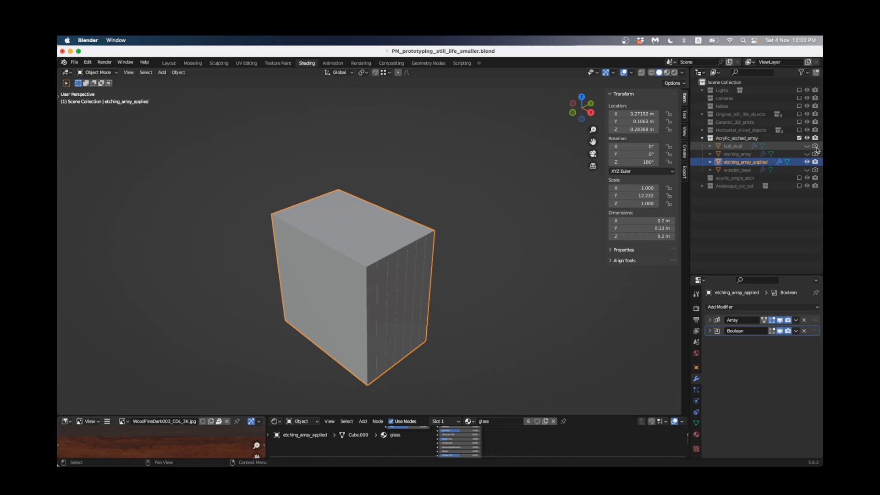
click(815, 146)
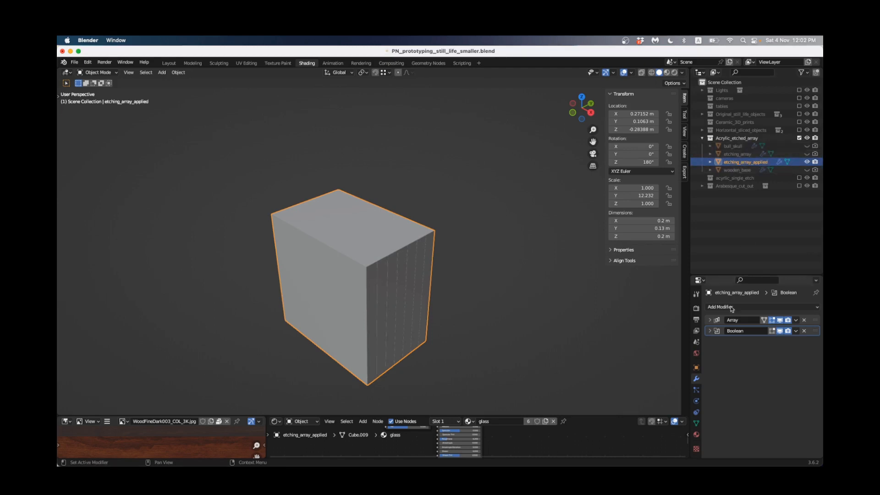
click(710, 320)
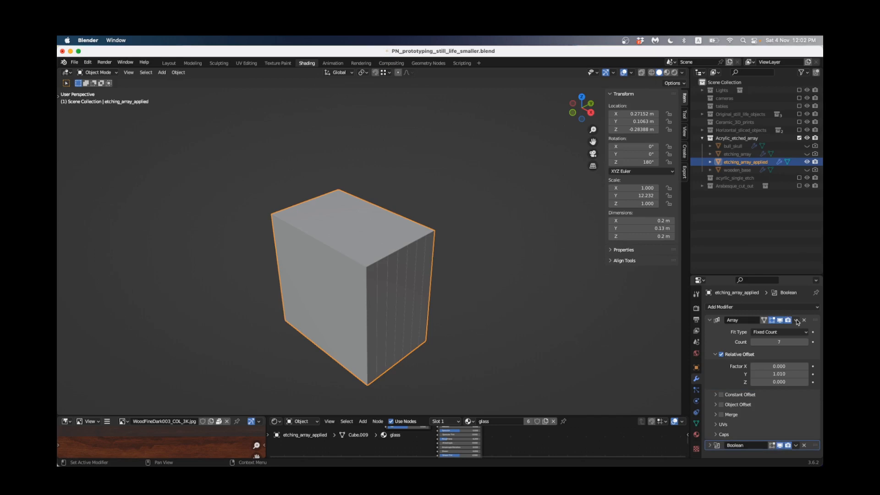
click(804, 320)
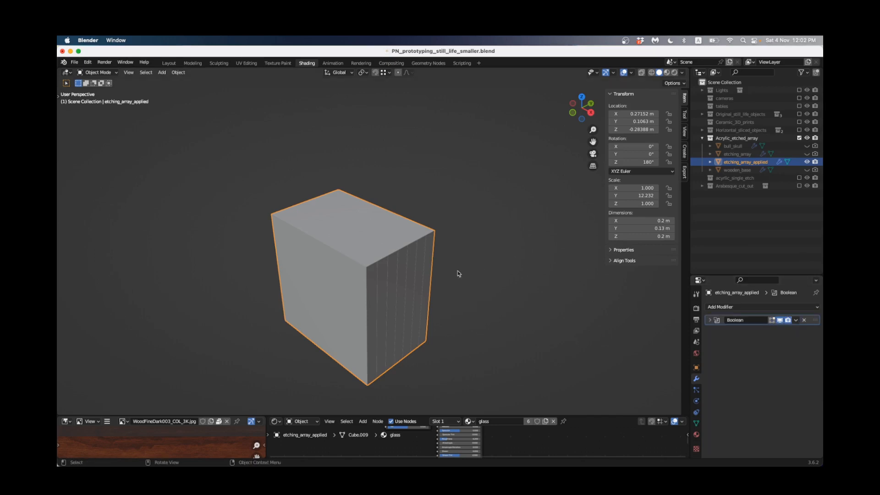
mouse_move(542, 272)
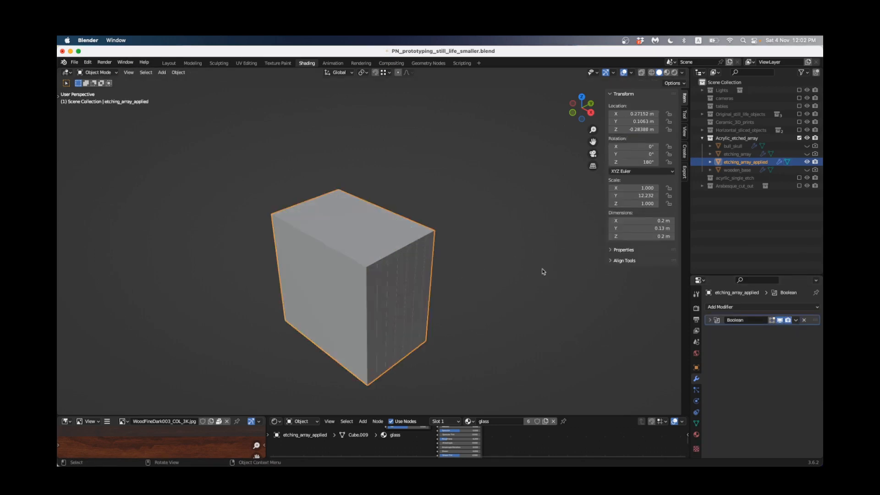
click(796, 320)
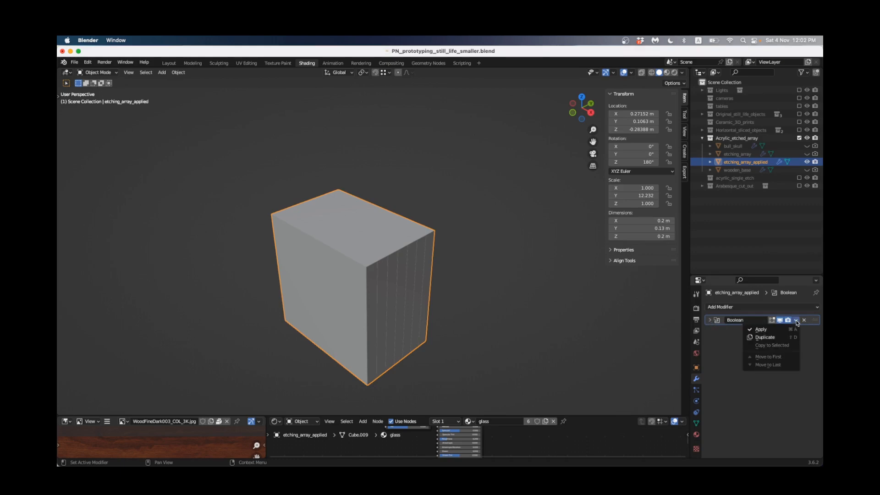
click(760, 329)
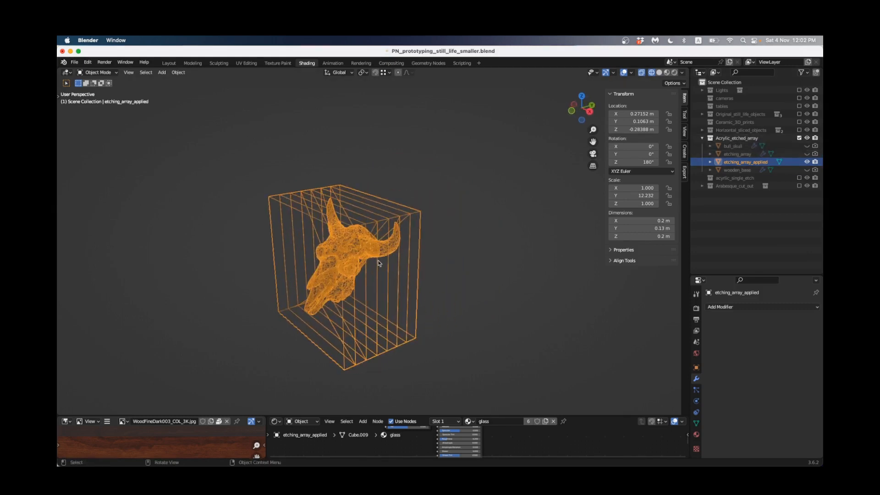
click(658, 72)
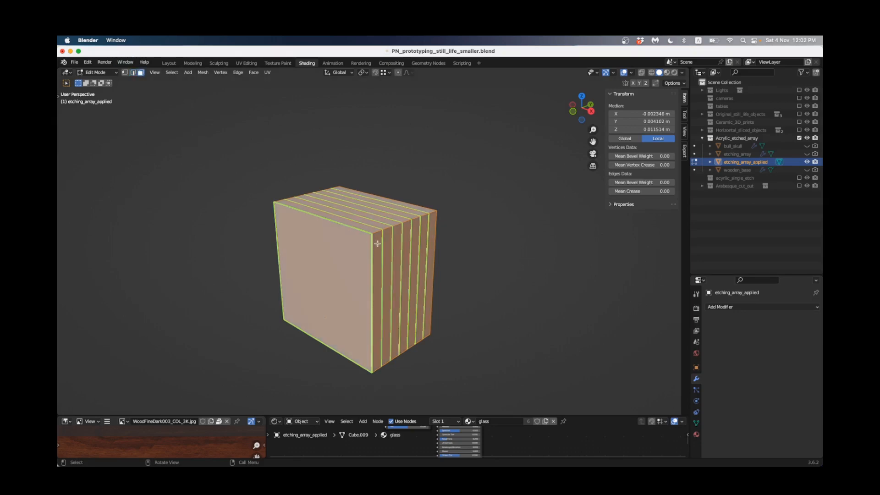
Separate etching_array_applied's selected faces by loose parts
right_click(377, 243)
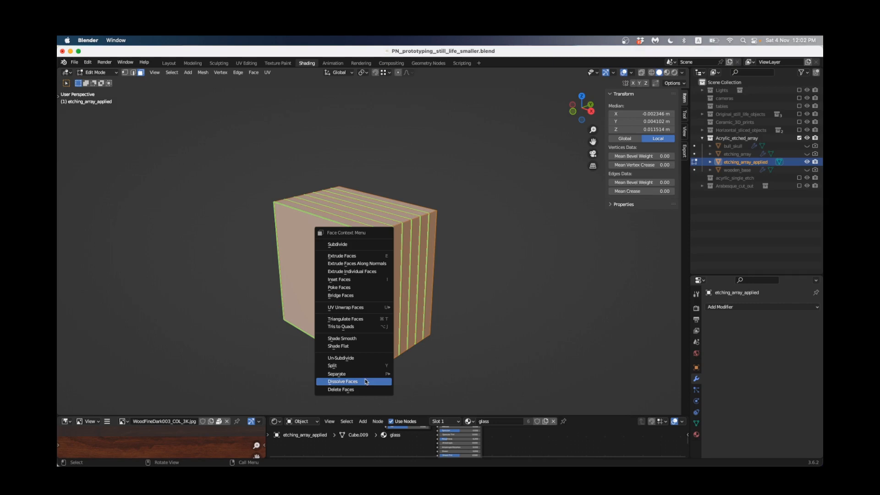
mouse_move(337, 374)
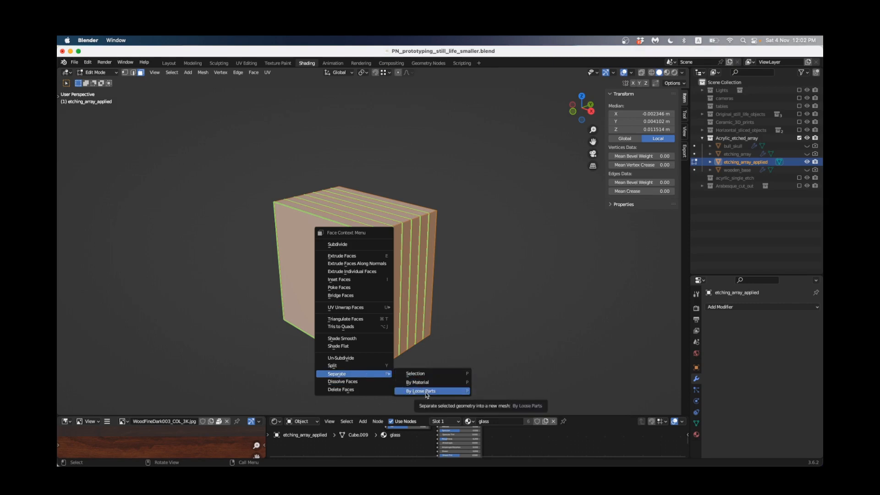
click(420, 391)
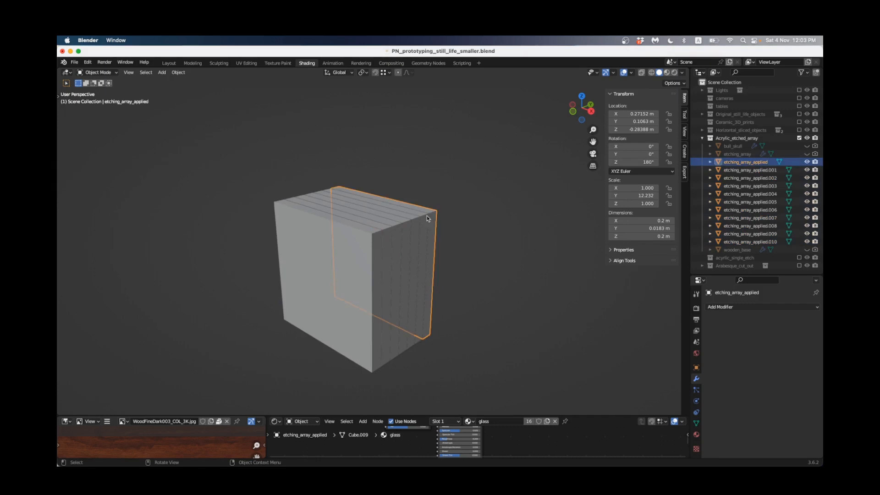
Move each separated slice along the X axis into a side-by-side row
click(746, 193)
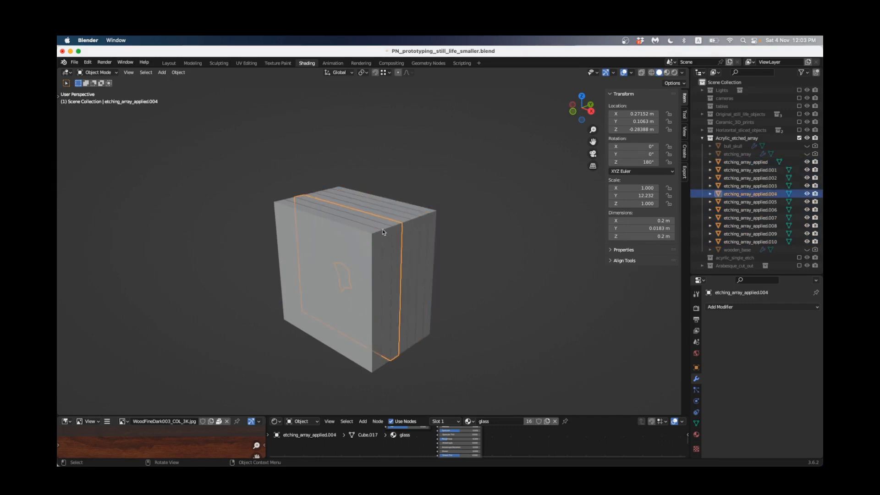
click(746, 209)
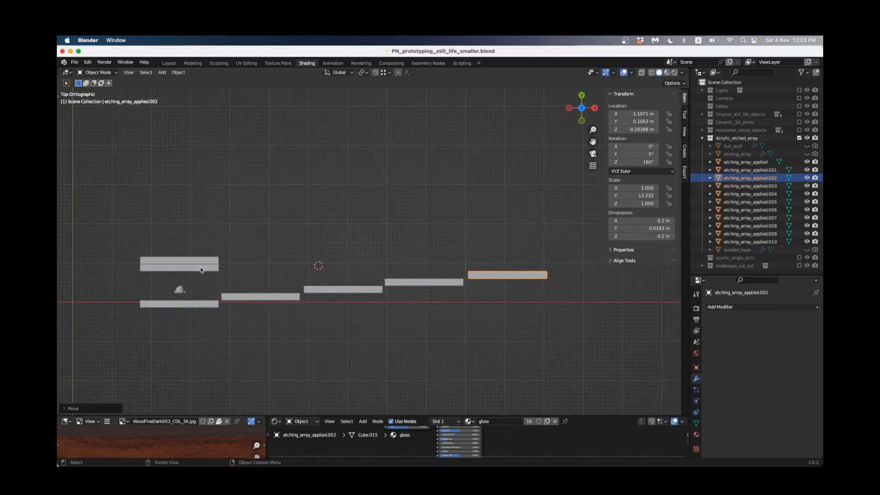
click(749, 170)
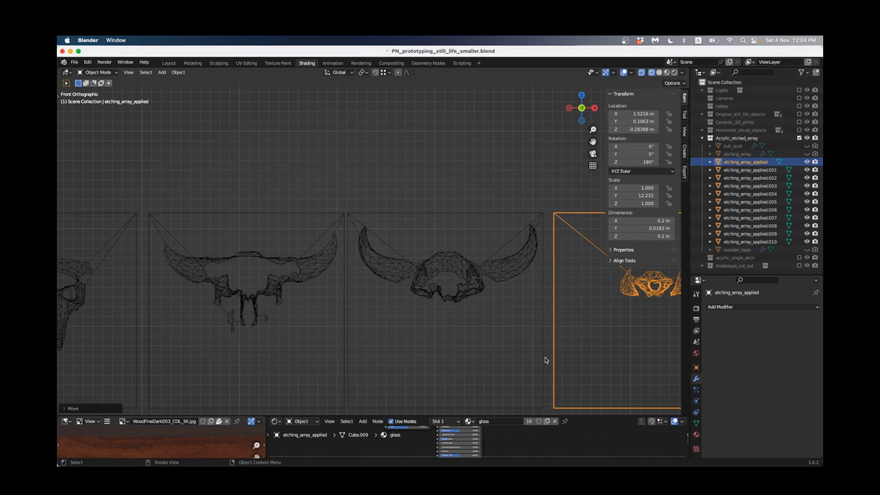
mouse_move(362, 231)
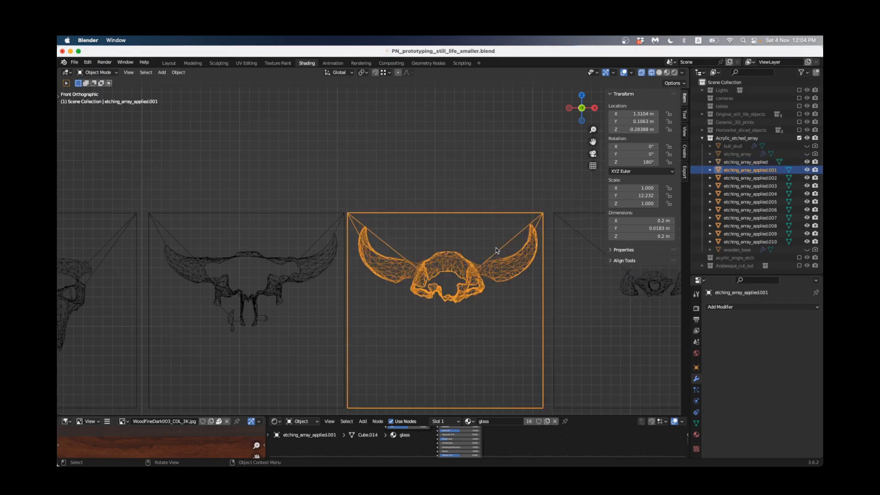
key(Tab)
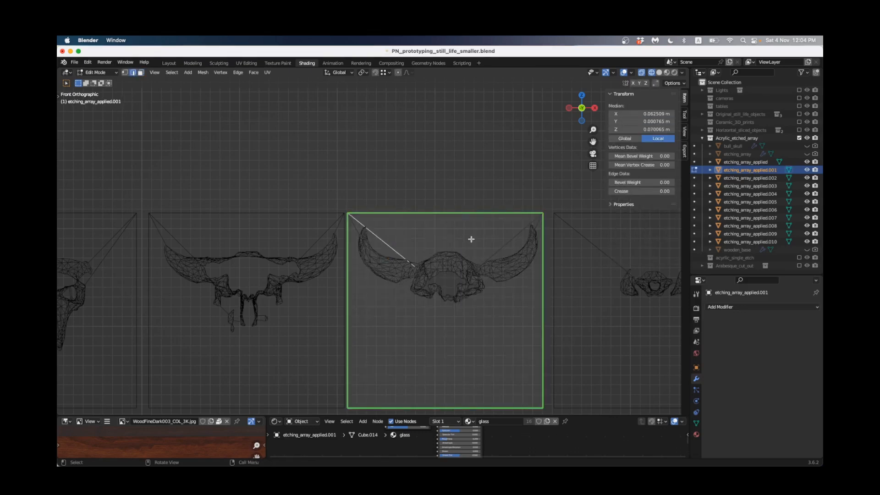
scroll(down, 3)
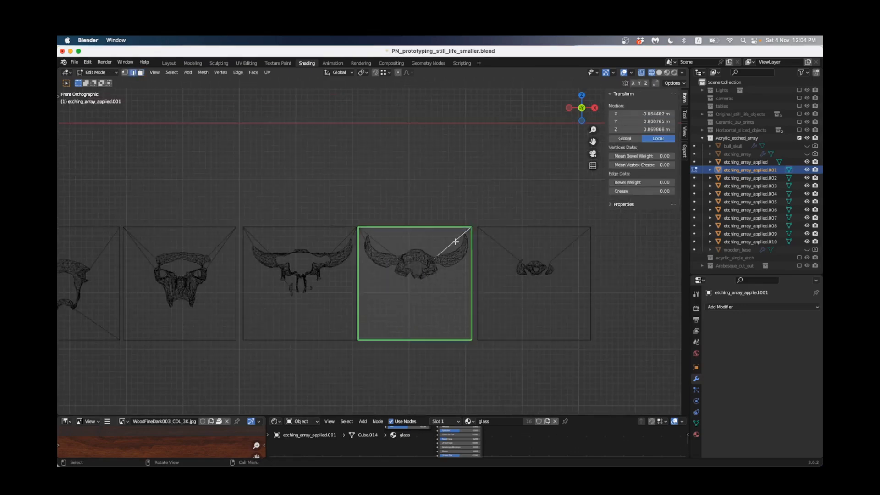
key(Tab)
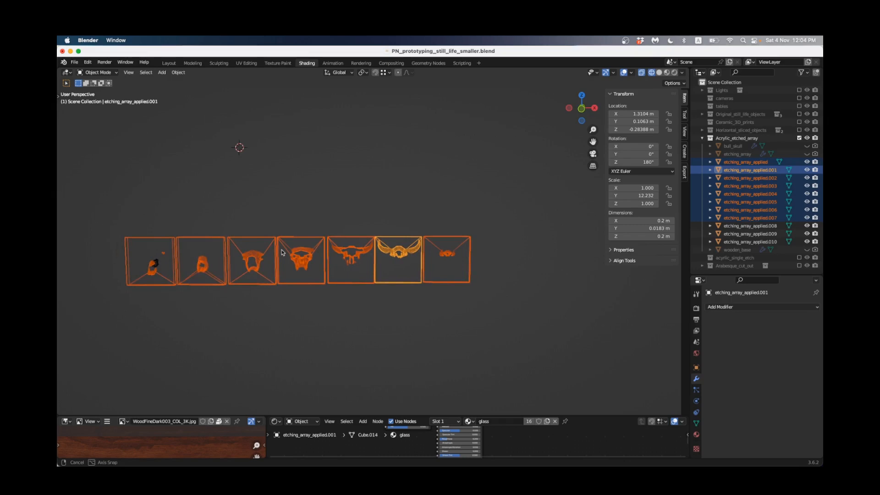
Delete the leftover empty slices, keeping etching_array_applied through .006
click(581, 98)
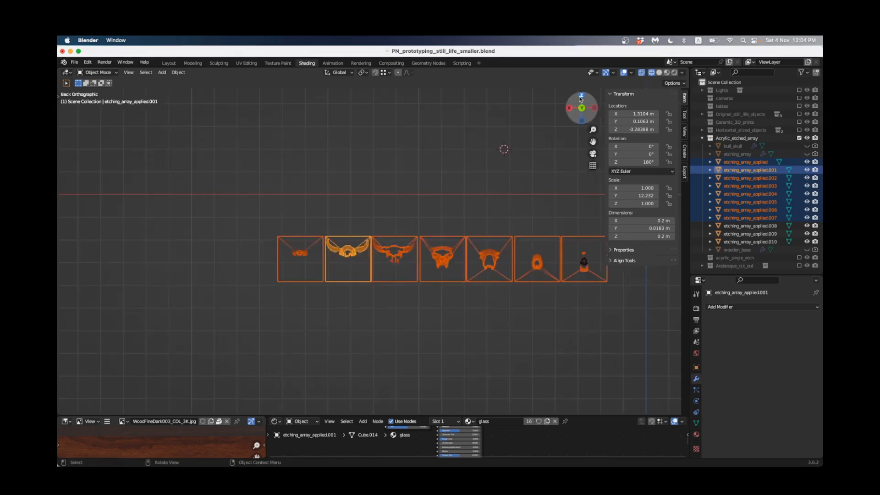
click(580, 96)
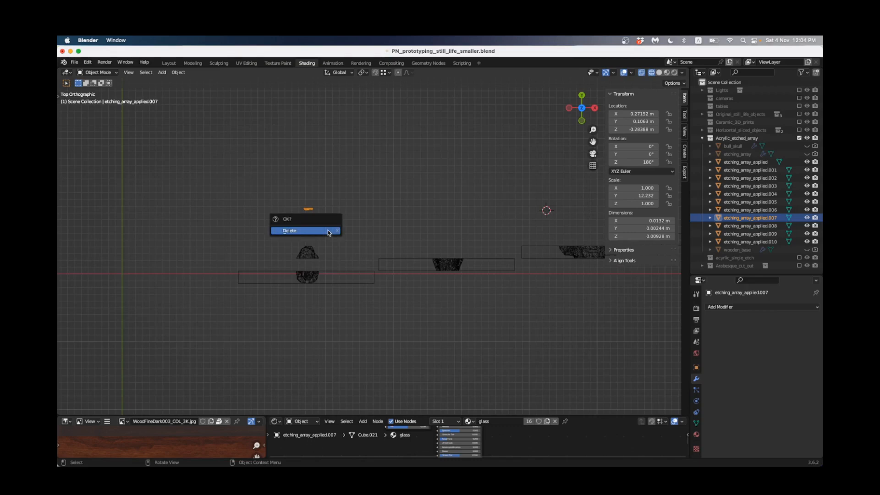
click(288, 230)
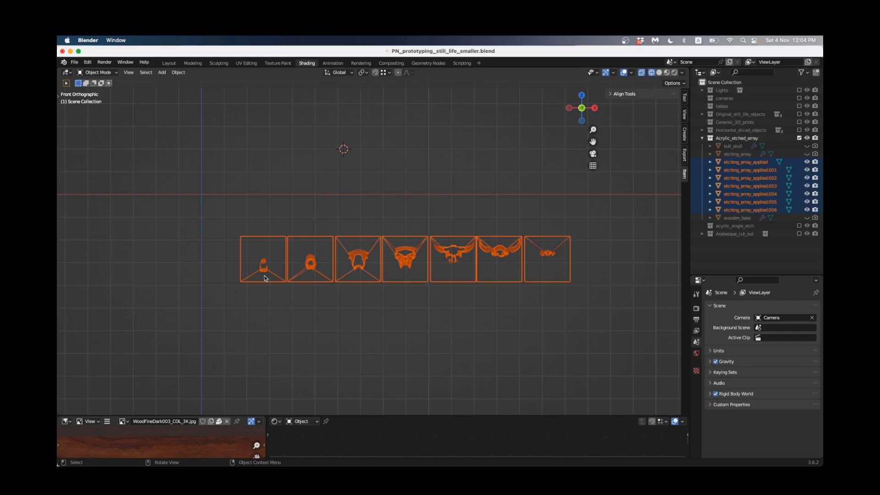
Shift-select the seven slices and join them into one object
click(453, 258)
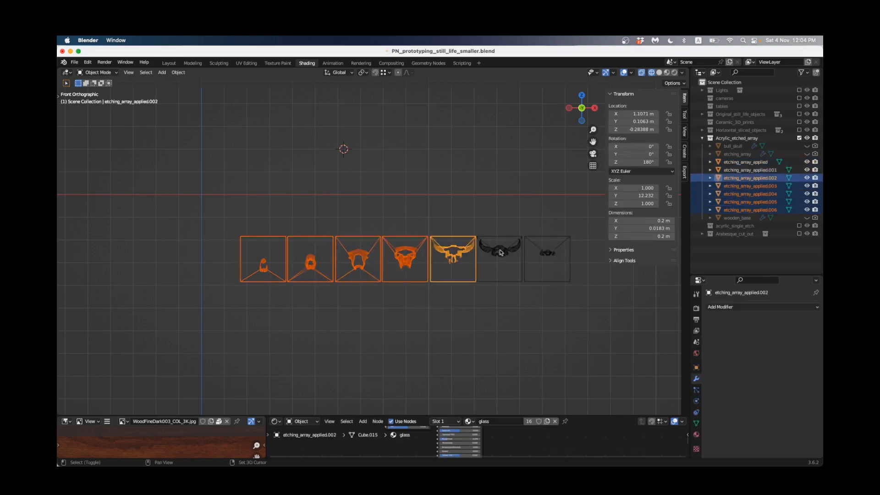
click(747, 162)
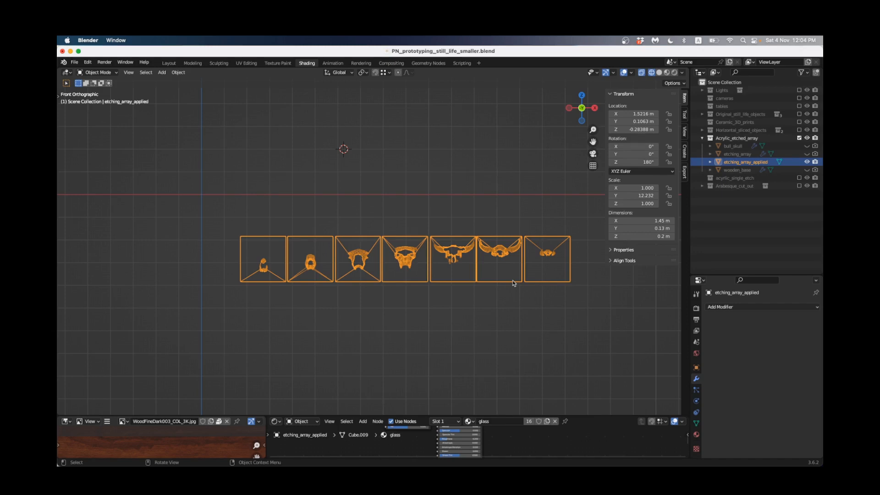
mouse_move(275, 174)
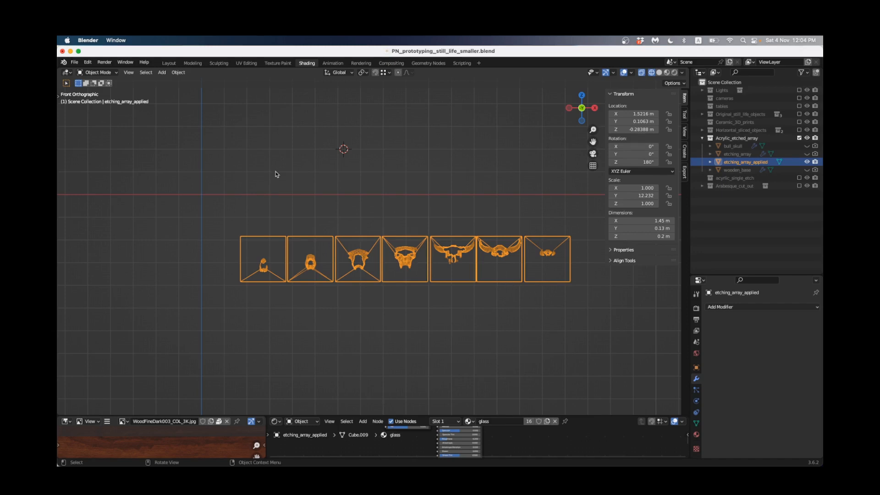
Enter Edit Mode on the joined etching_array_applied mesh, covering all seven slabs
key(Tab)
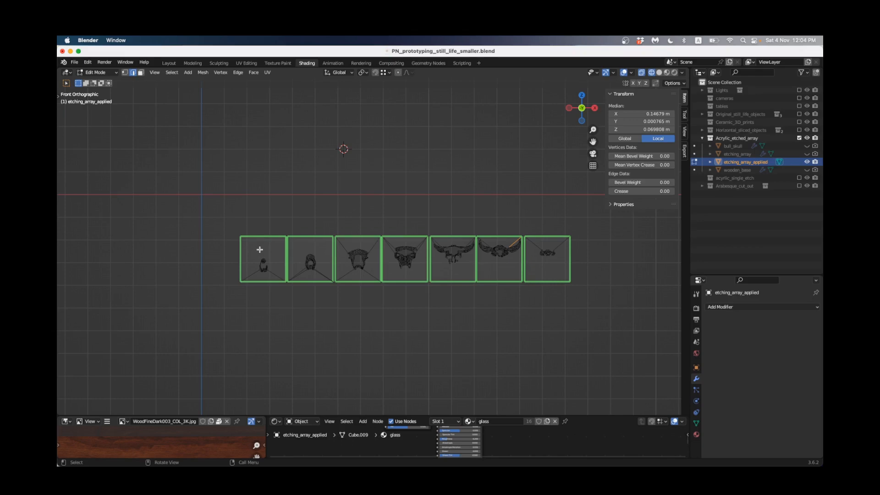
mouse_move(207, 140)
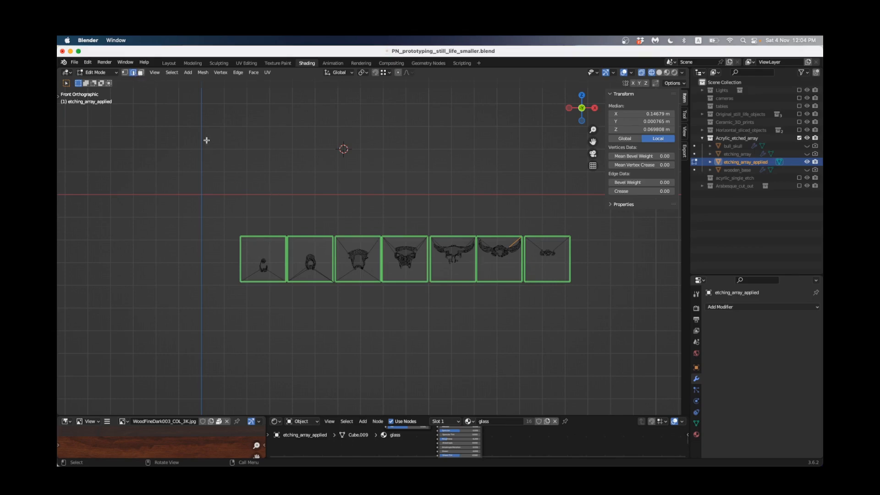
mouse_move(285, 252)
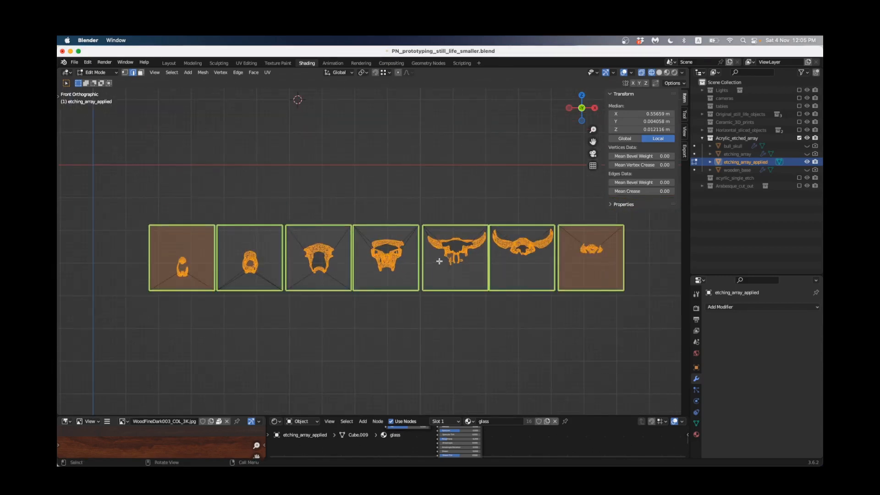
Mark the selected skull outline edges on all seven slices as Freestyle edges
right_click(439, 260)
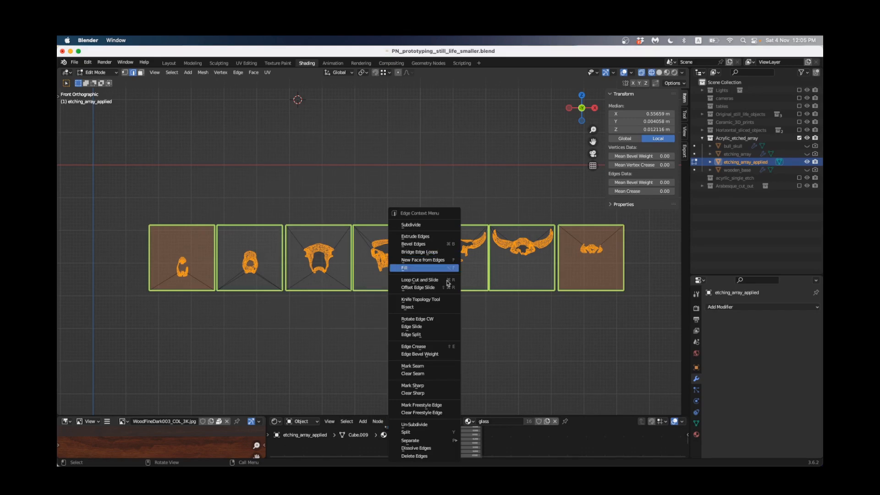
mouse_move(425, 405)
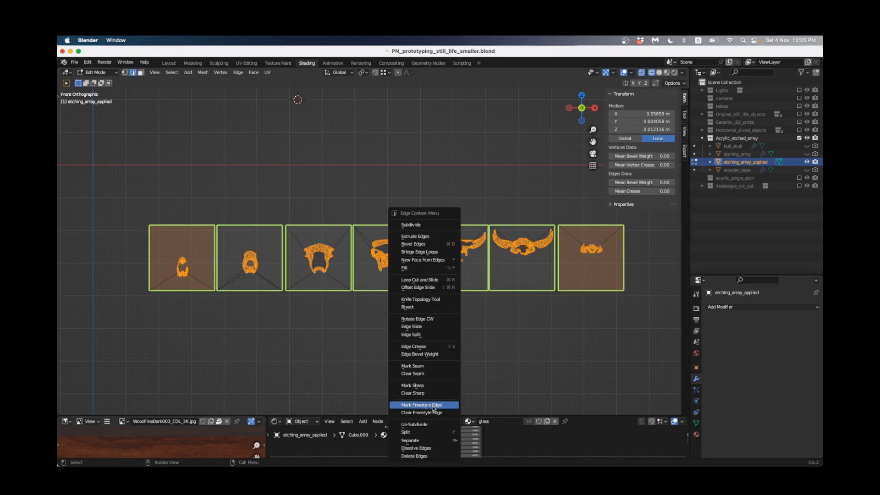
mouse_move(422, 405)
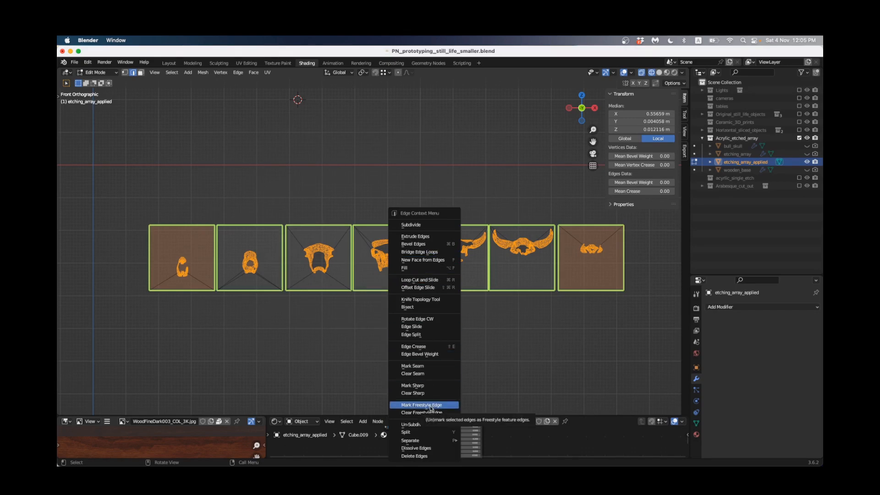
click(422, 405)
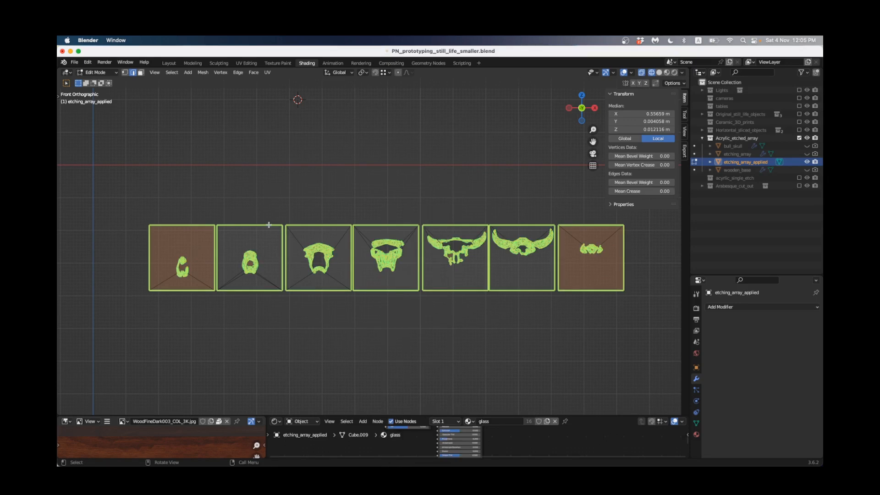
mouse_move(87, 62)
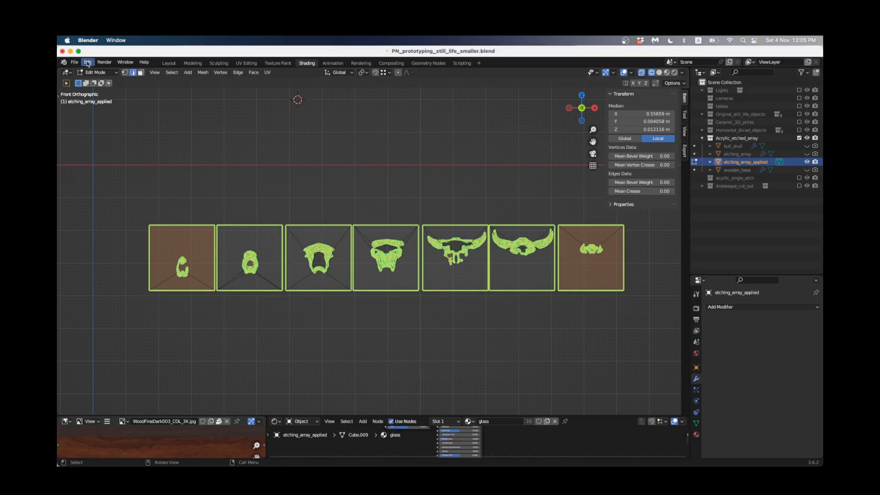
click(87, 62)
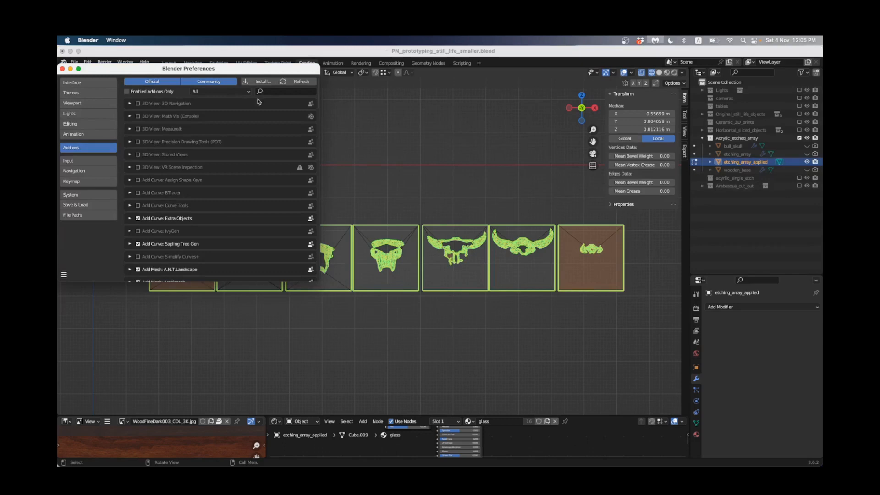
text(FRE)
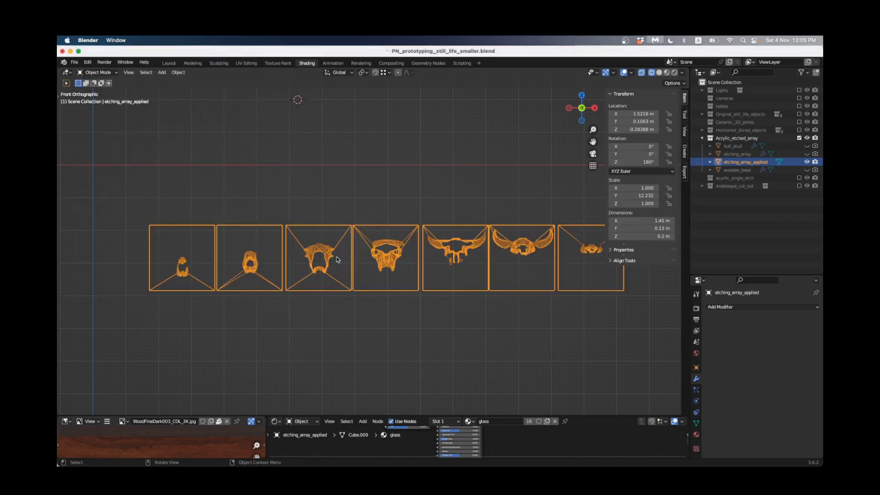
Lift etching_array_applied upward so its seven-slab row rests on the ground line
scroll(down, 3)
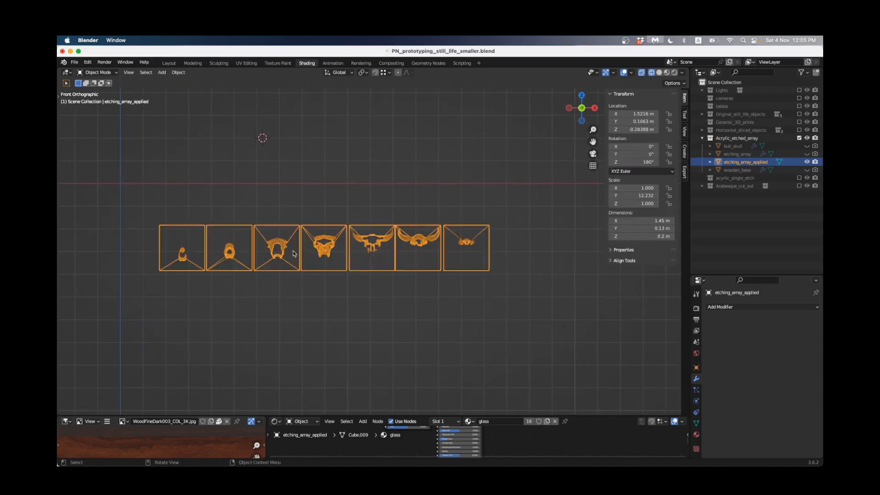
key(g)
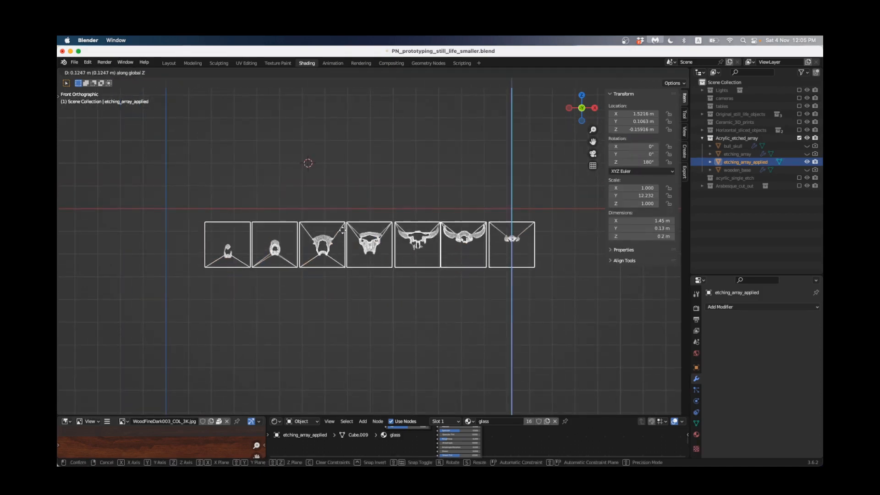
click(352, 218)
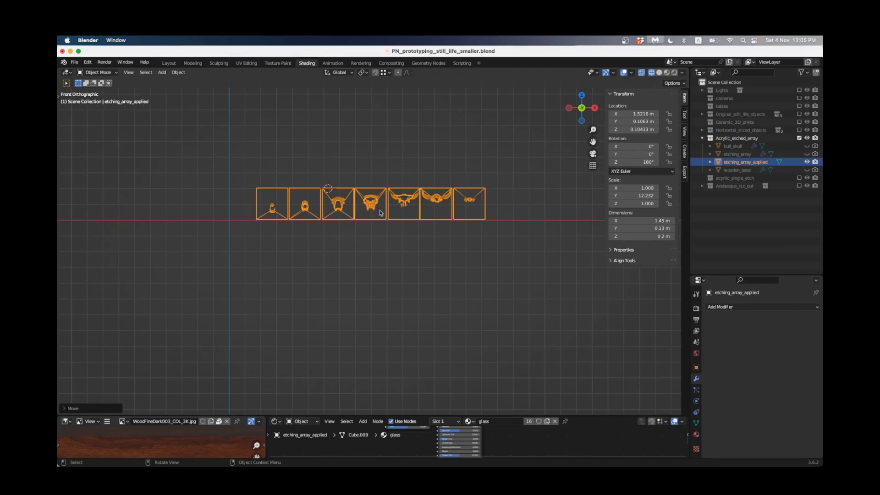
mouse_move(482, 189)
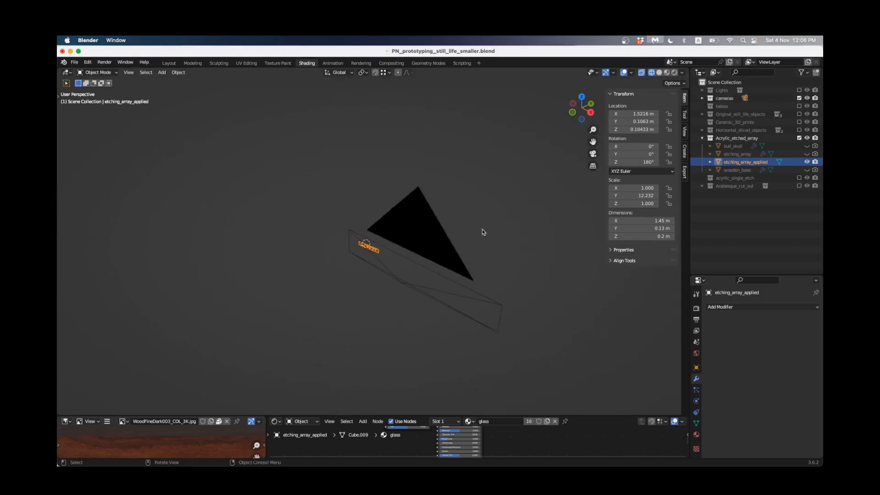
Turn on the viewport grid from the Viewport Overlays settings
click(630, 72)
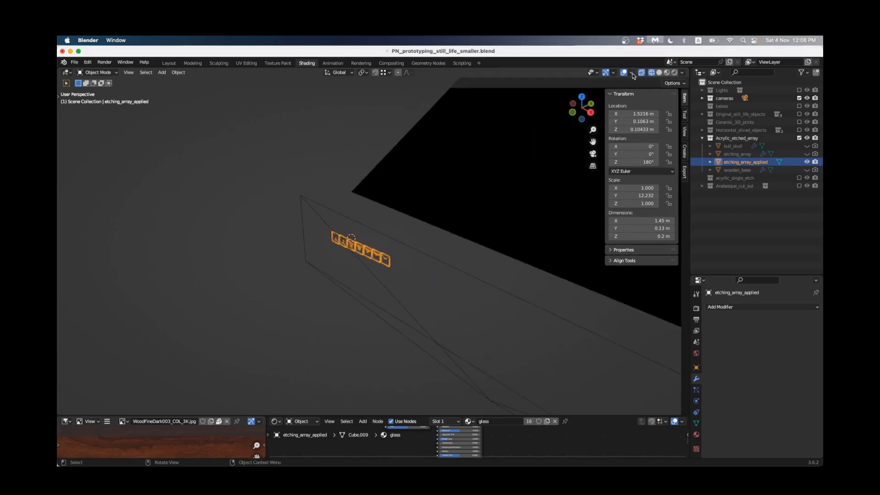
click(632, 73)
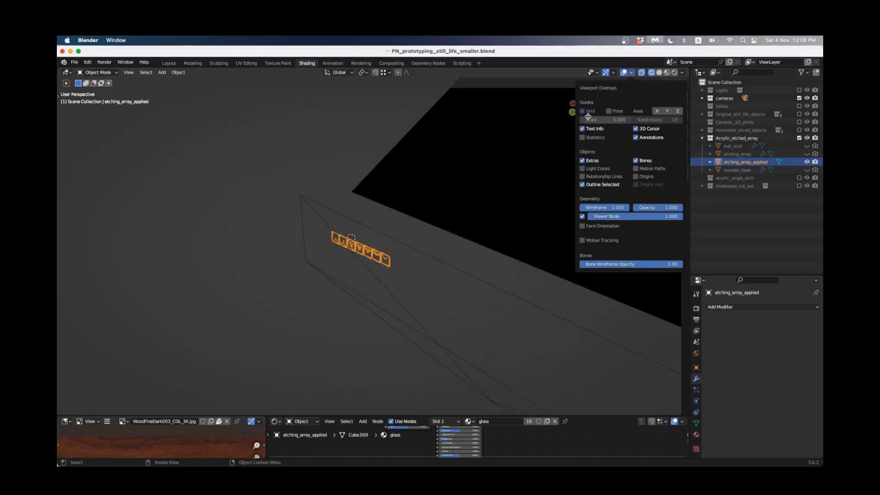
click(610, 110)
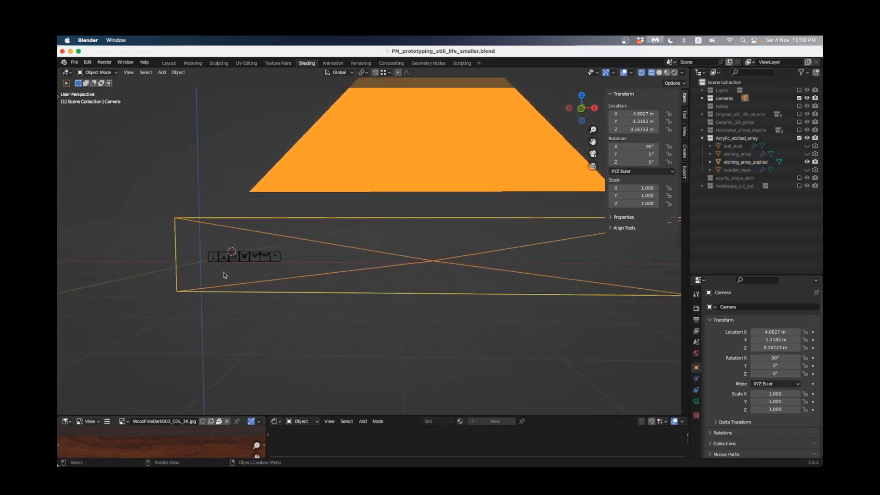
Check the output resolution in the properties: 4000 × 588 px at 100%
click(696, 306)
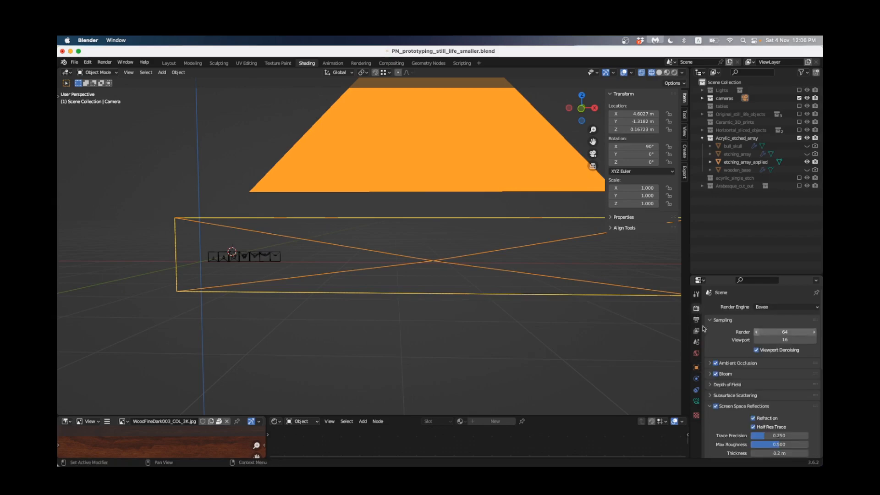
click(696, 320)
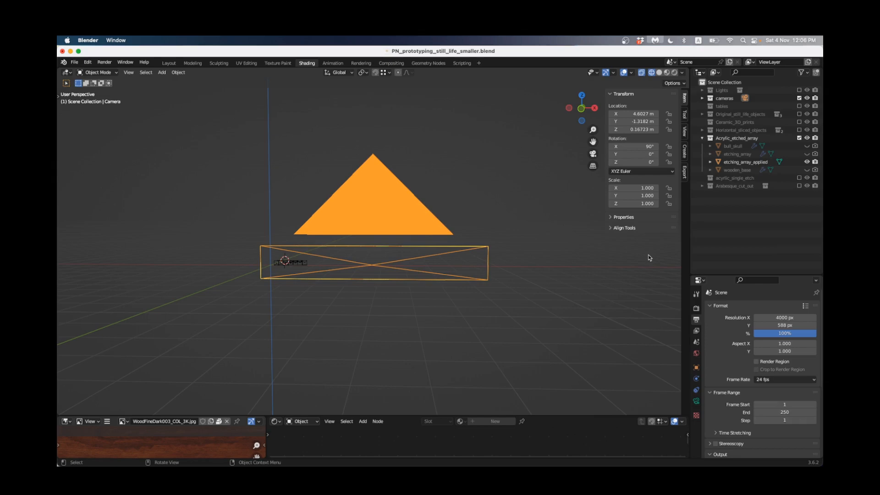
mouse_move(395, 221)
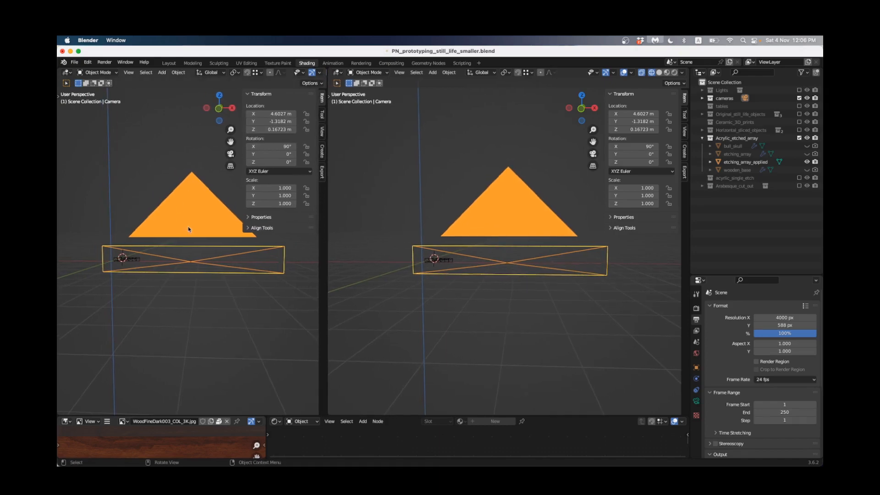
mouse_move(175, 210)
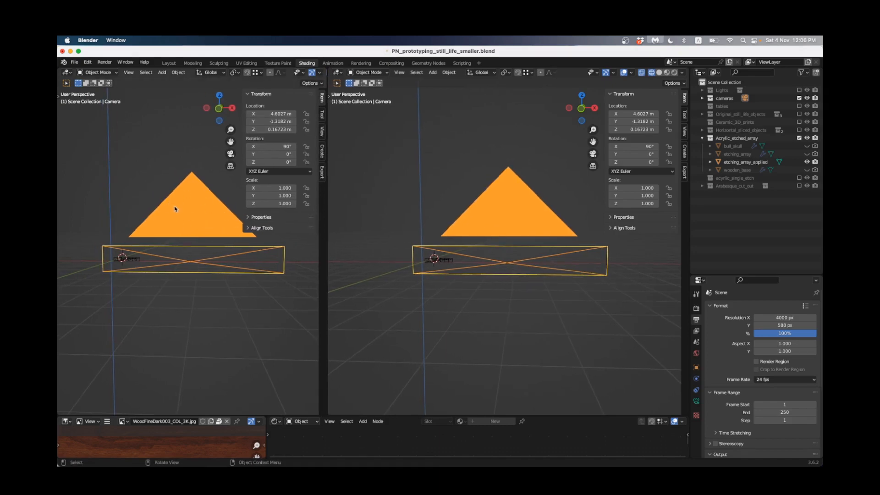
mouse_move(133, 277)
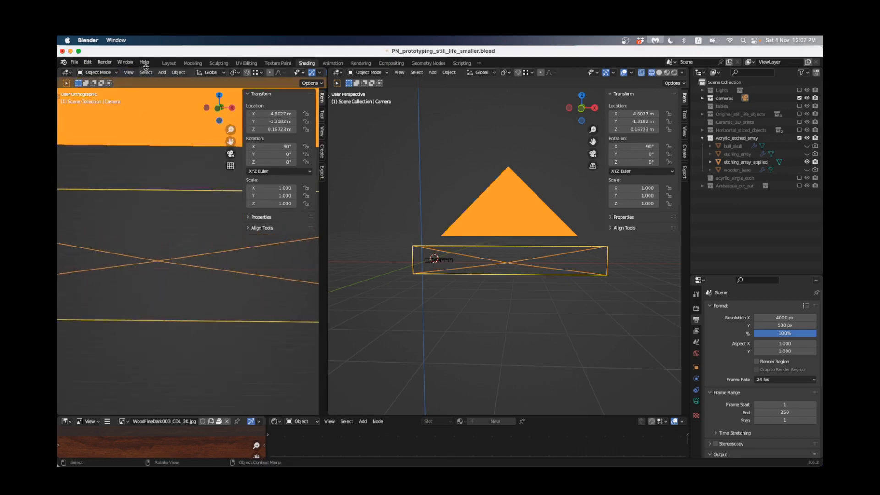
View the left half through the active orthographic camera and show its lens settings (scale 9.9)
click(128, 72)
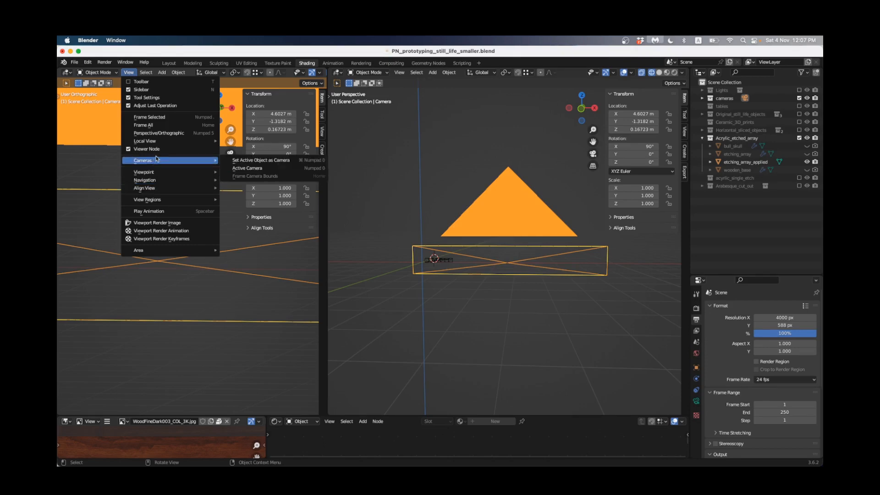
click(247, 168)
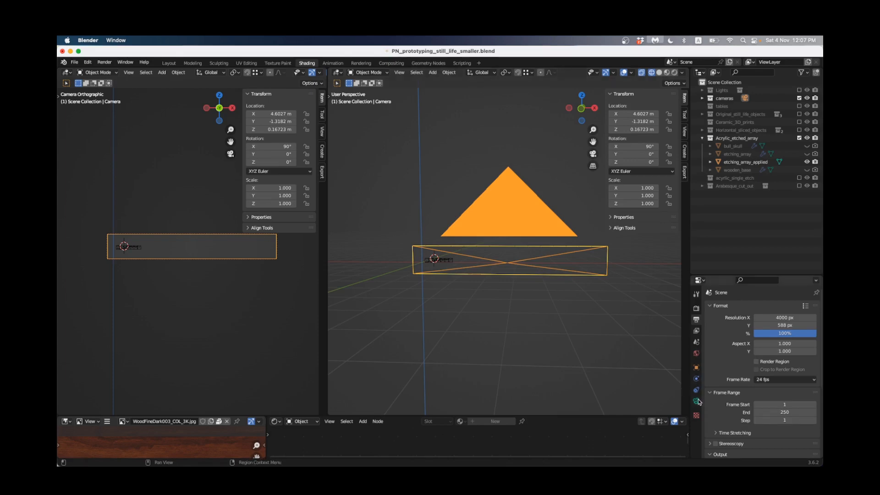
click(695, 388)
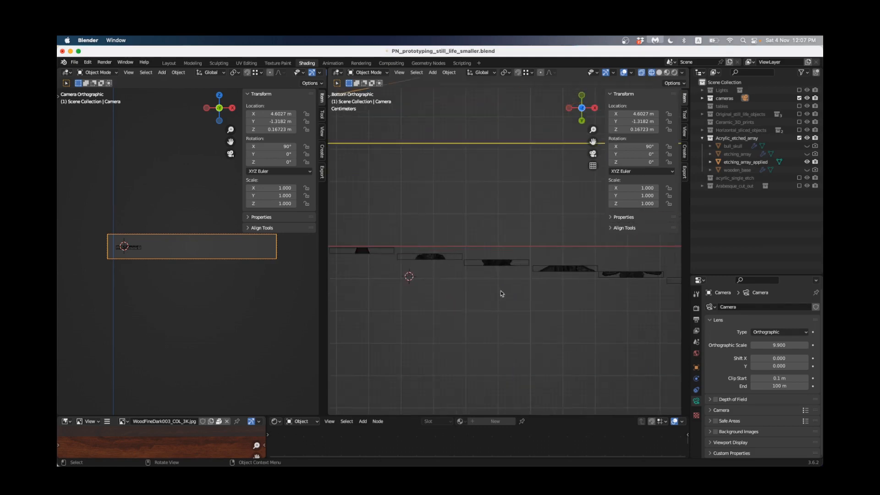
mouse_move(528, 288)
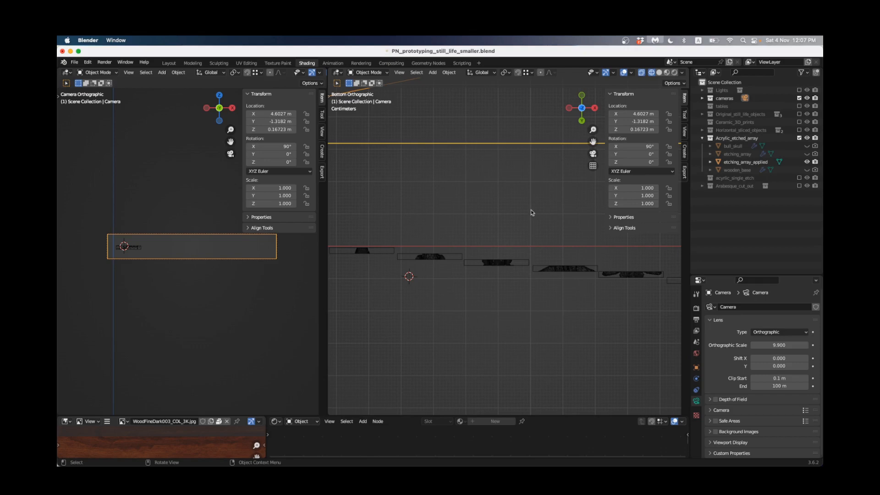
mouse_move(429, 258)
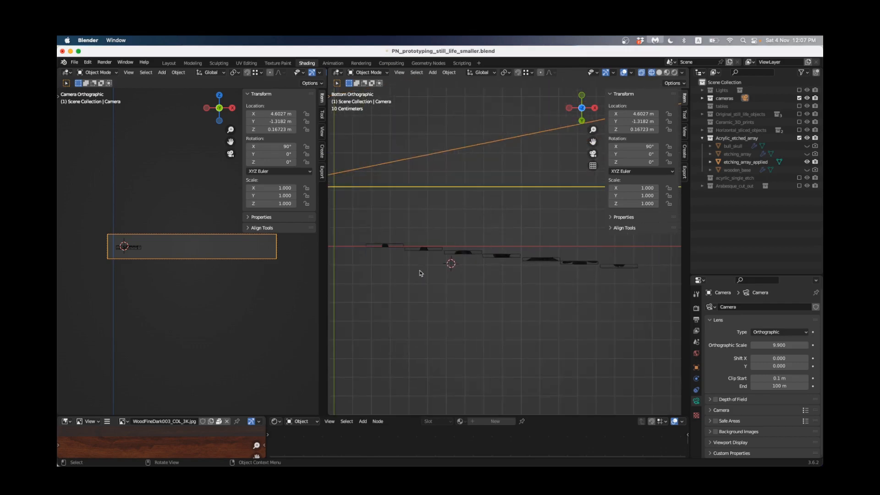
mouse_move(410, 254)
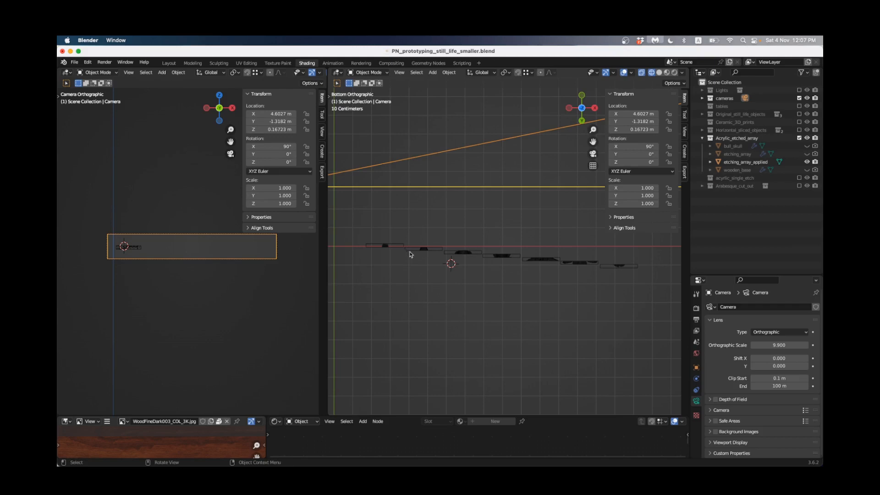
mouse_move(550, 262)
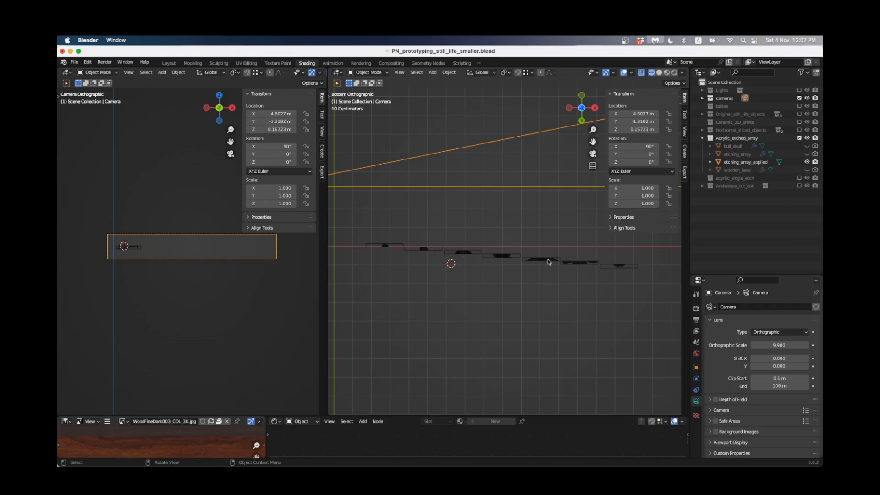
mouse_move(523, 253)
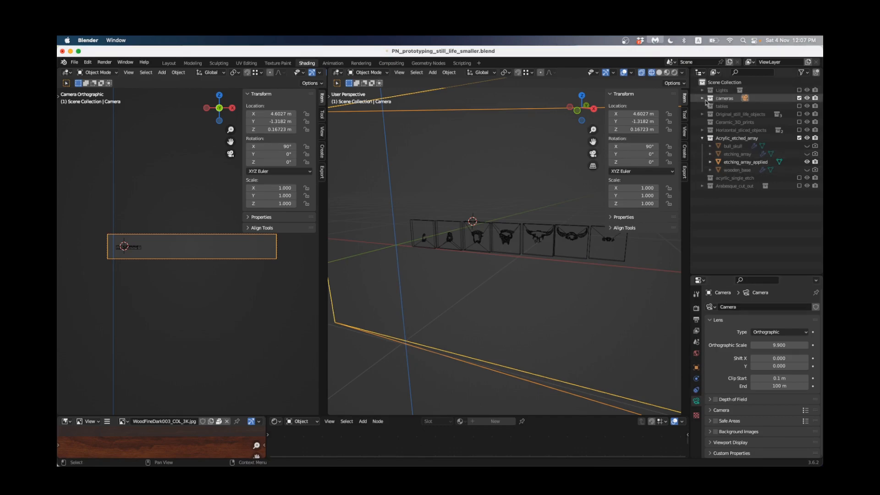
Select the camera and move it to about X 0.91 m with orthographic scale 1.8
click(723, 98)
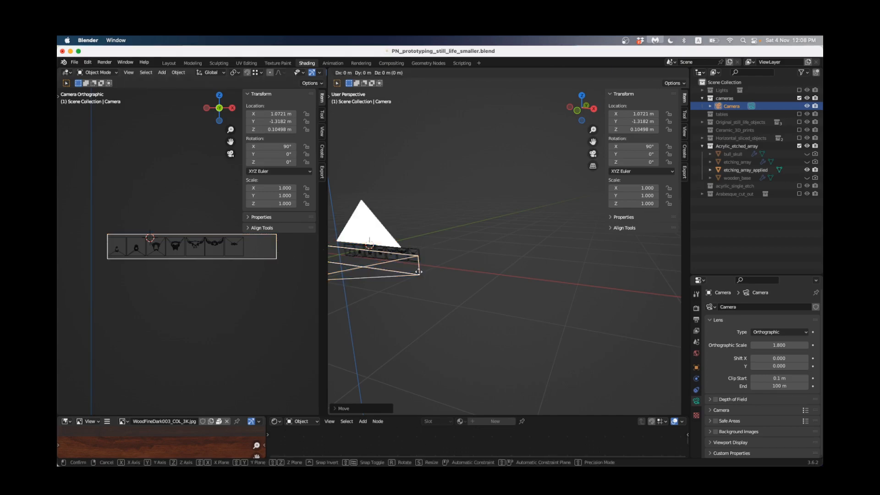
click(371, 241)
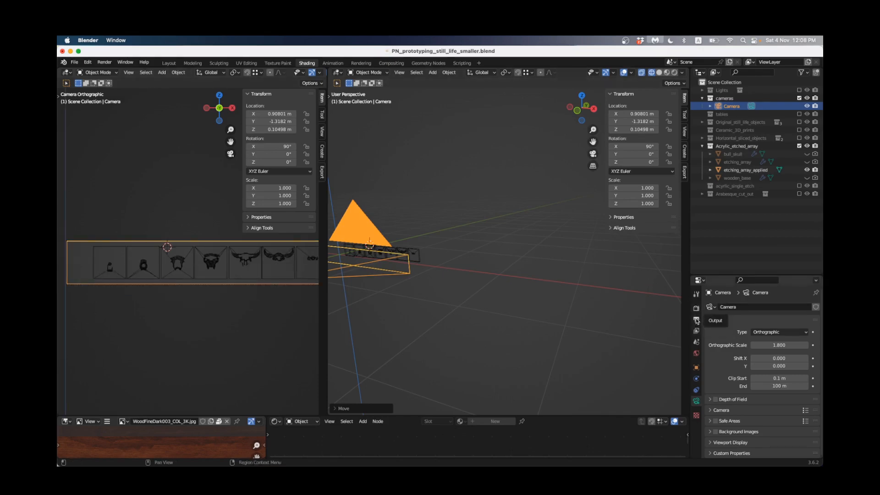
Show the Render properties' Freestyle SVG Export options: single frame, round joins, Freestyle on
click(696, 294)
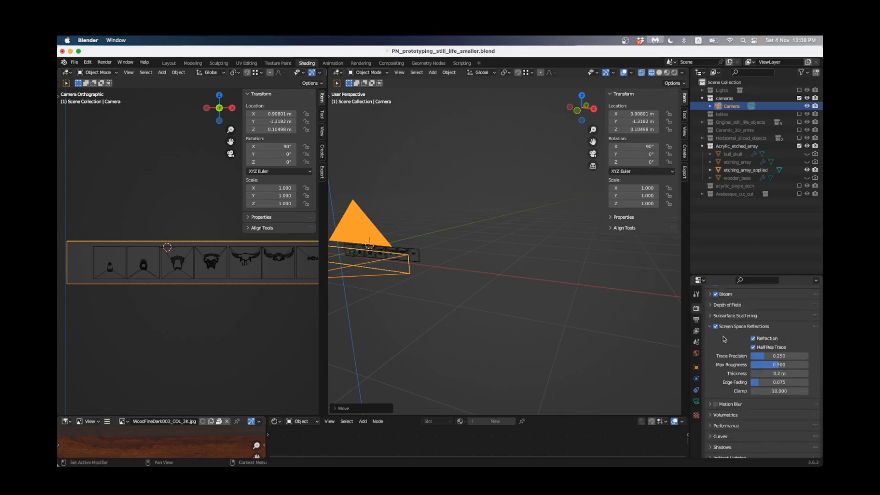
scroll(down, 3)
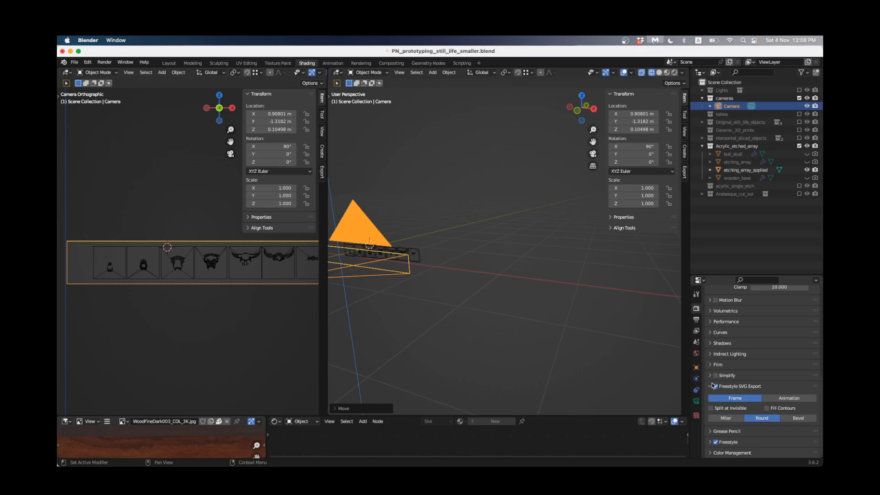
mouse_move(697, 332)
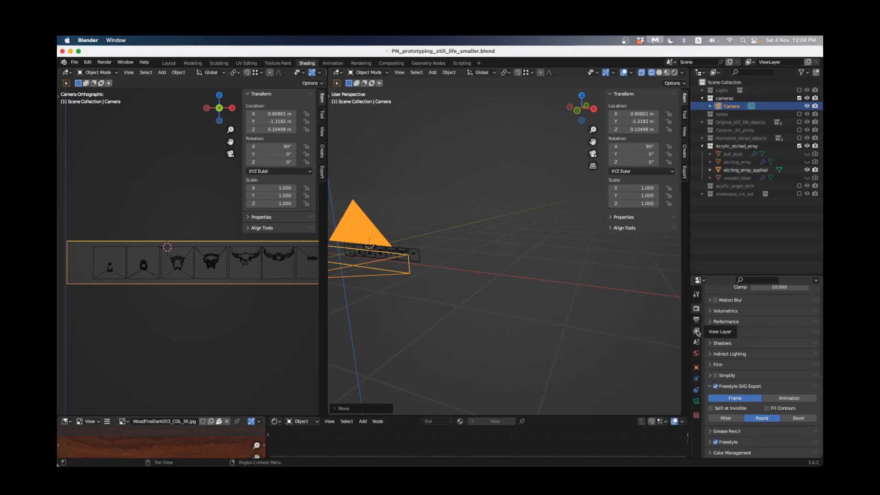
mouse_move(696, 332)
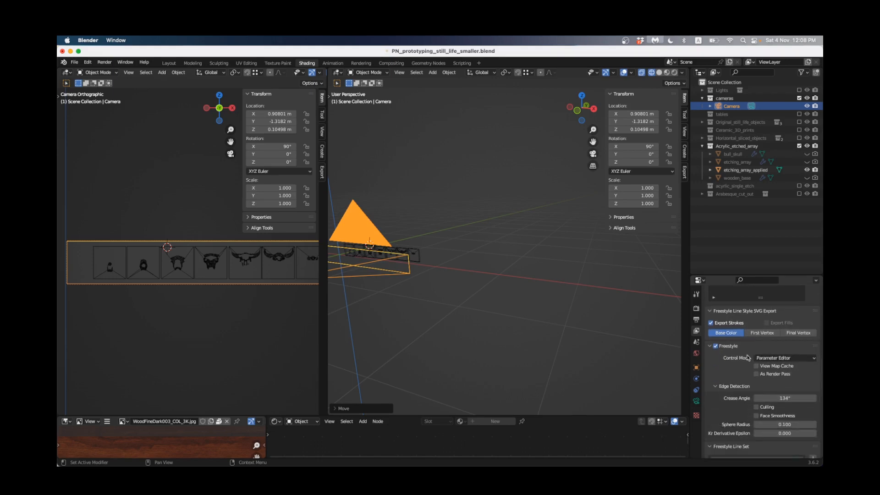
Set the Freestyle line set to export strokes and draw only Edge Mark edges
scroll(down, 3)
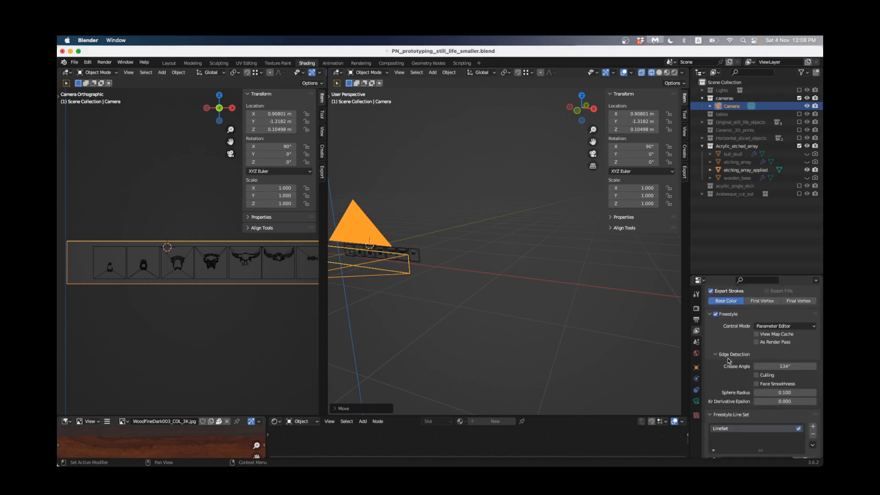
scroll(down, 3)
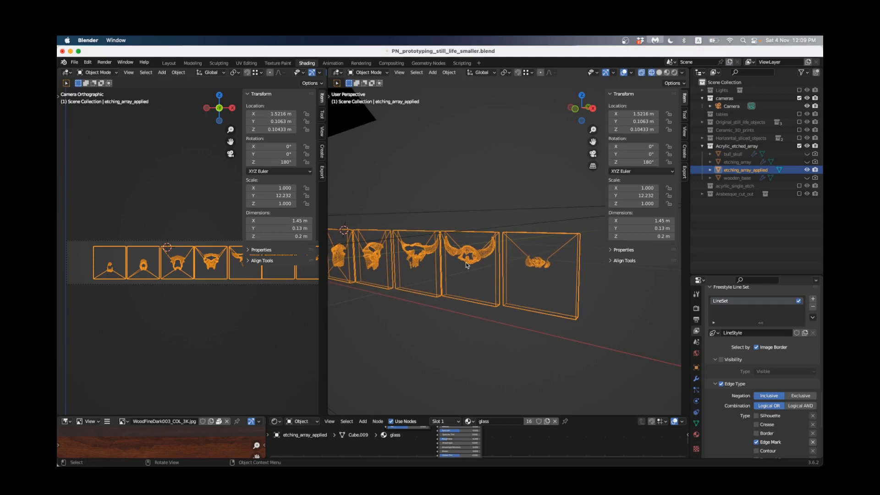
scroll(down, 3)
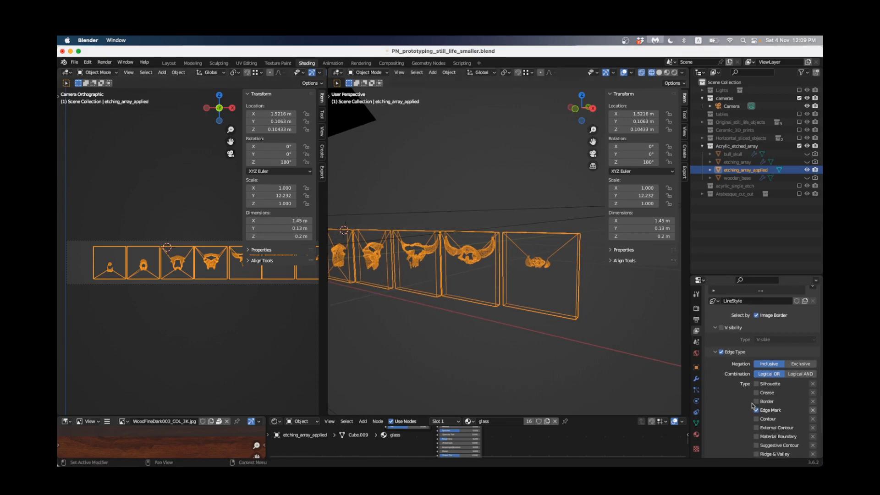
scroll(down, 3)
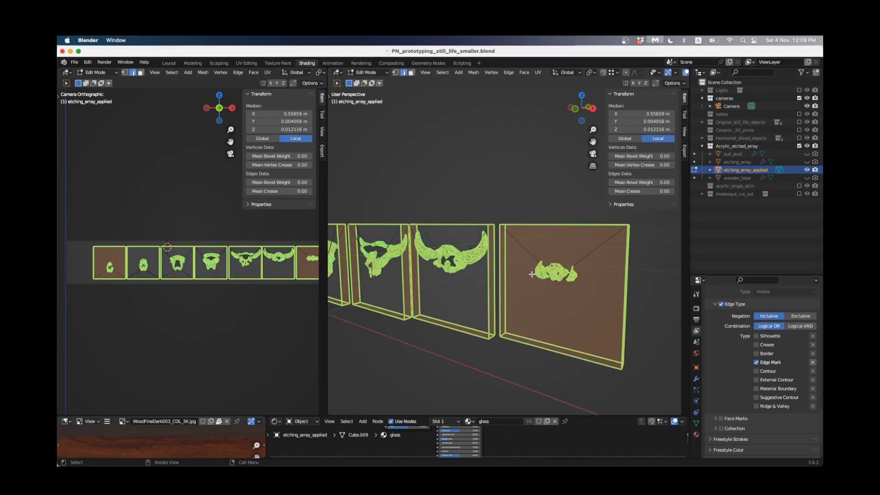
Re-mark the selected skull outlines as Freestyle edges and return to Object Mode
right_click(532, 274)
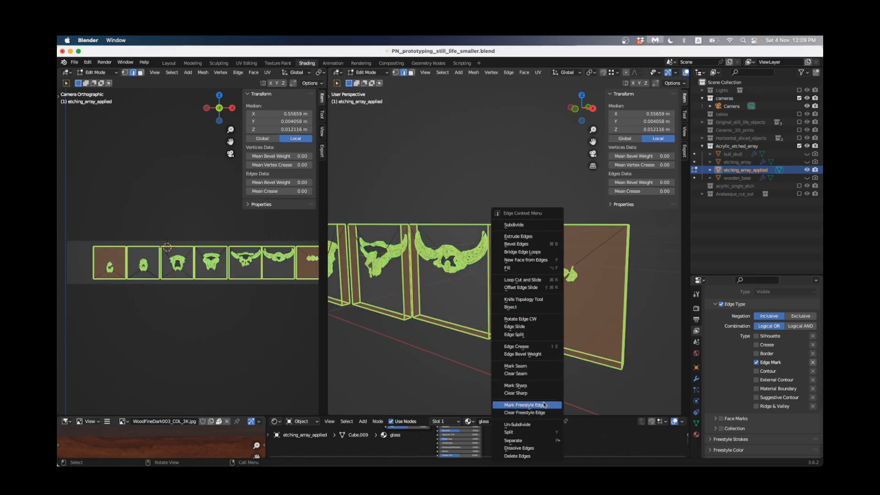
click(525, 404)
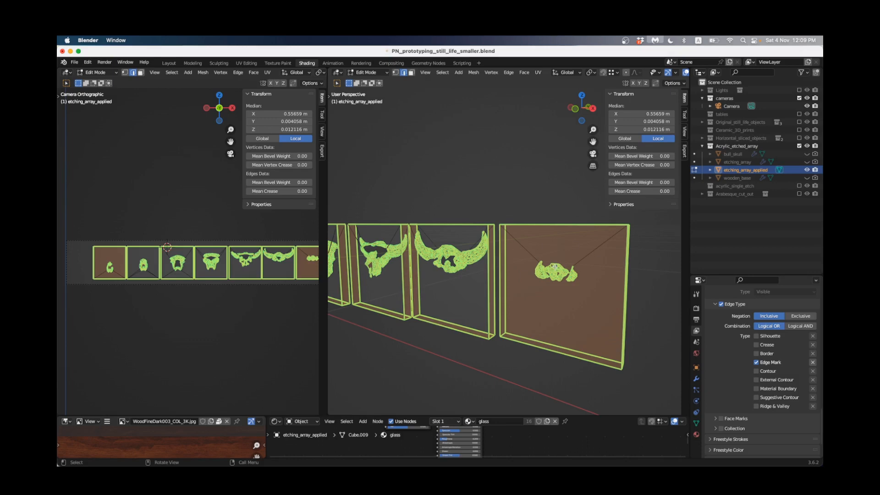
key(Tab)
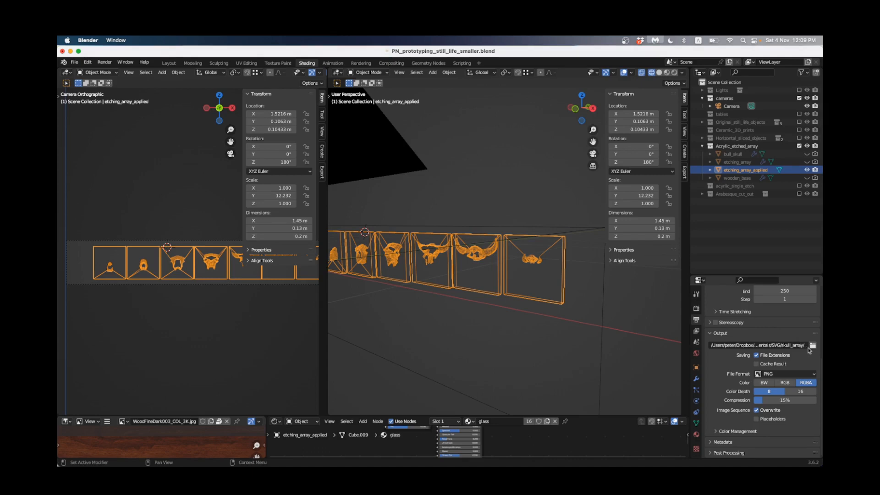
Point the render output path at the SVG/skull_array folder and accept it
click(812, 345)
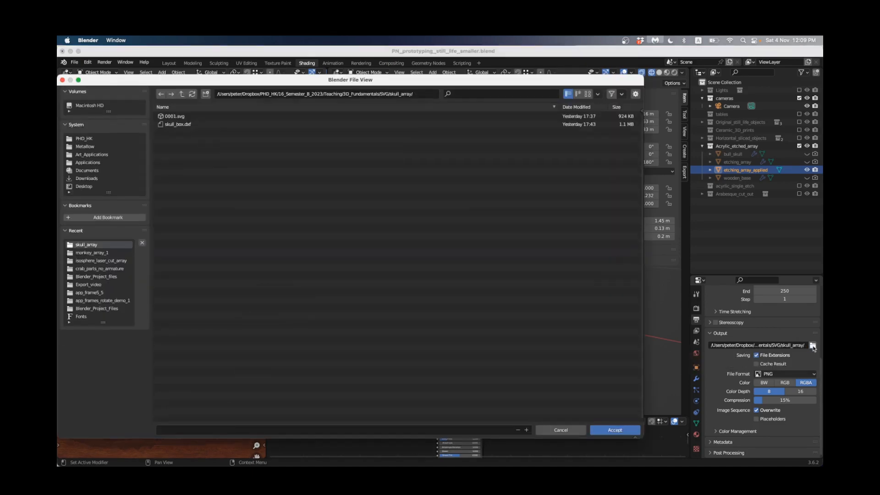
click(182, 93)
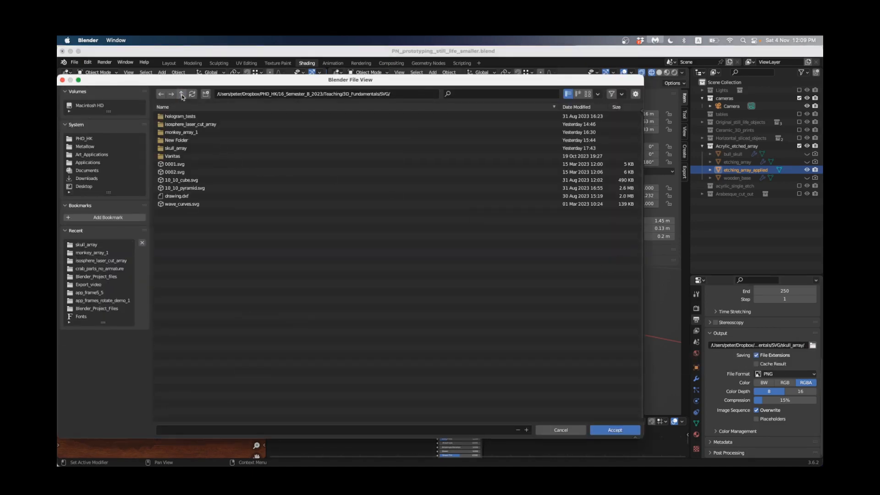
click(182, 94)
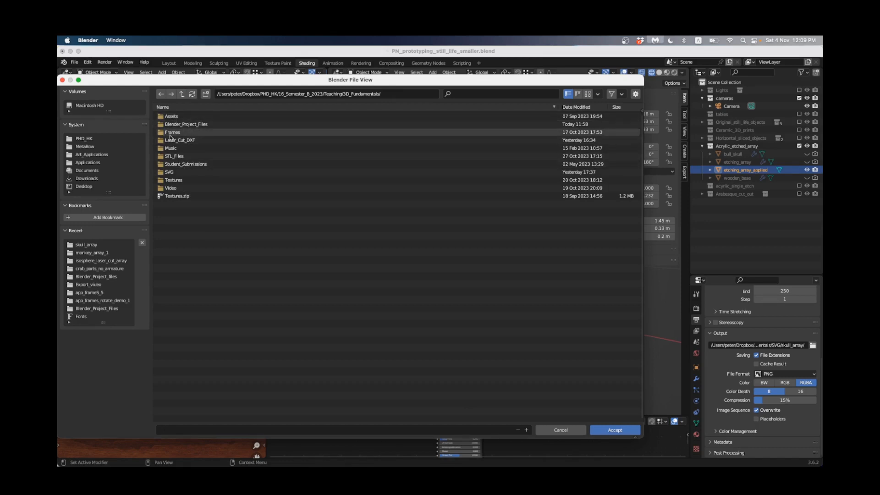
double_click(169, 172)
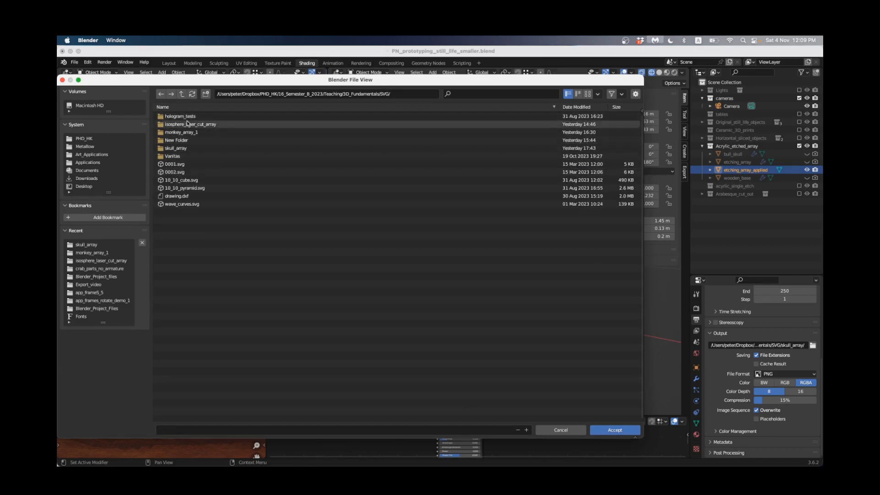
click(175, 147)
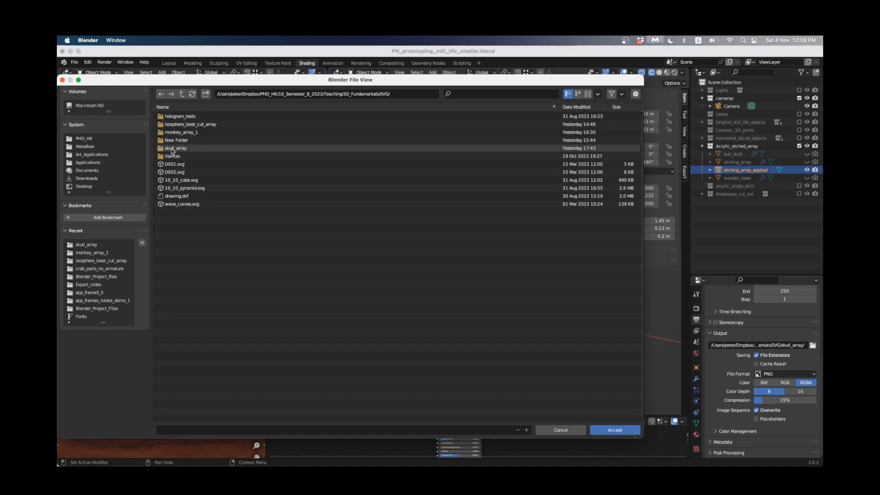
double_click(175, 148)
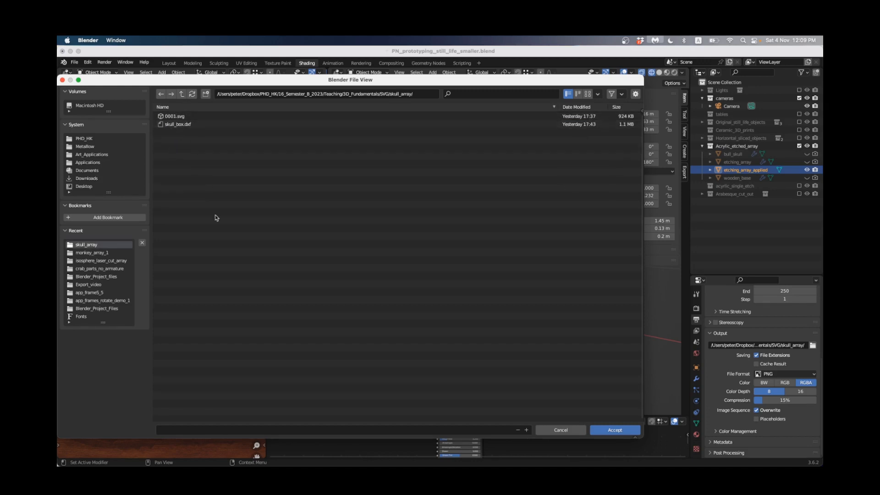
click(175, 116)
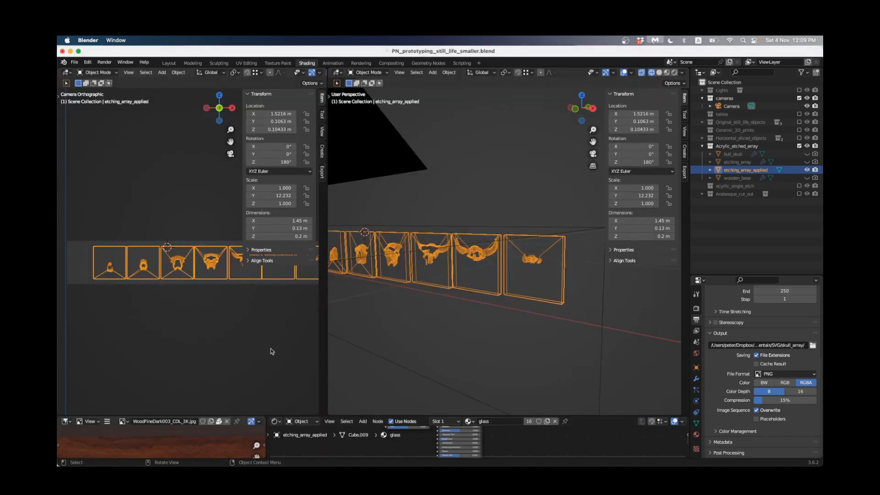
Set the current frame to 10 and render it as an image
click(332, 63)
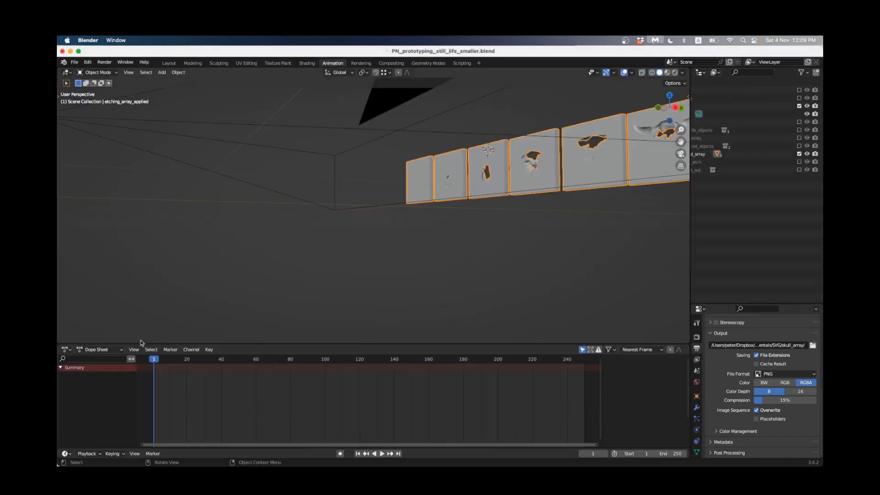
click(169, 358)
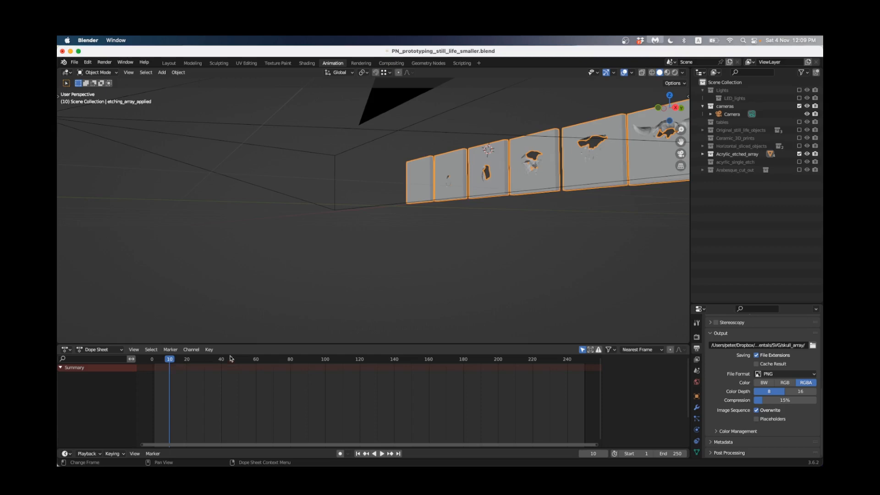
click(307, 63)
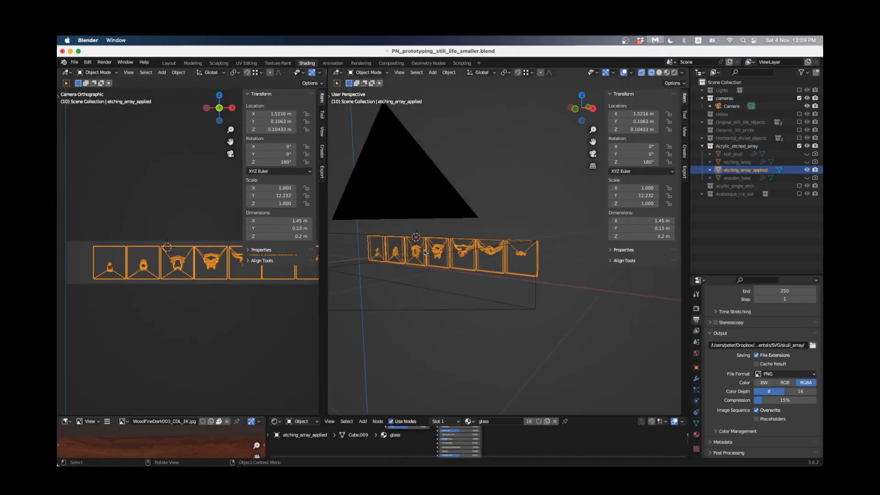
click(104, 62)
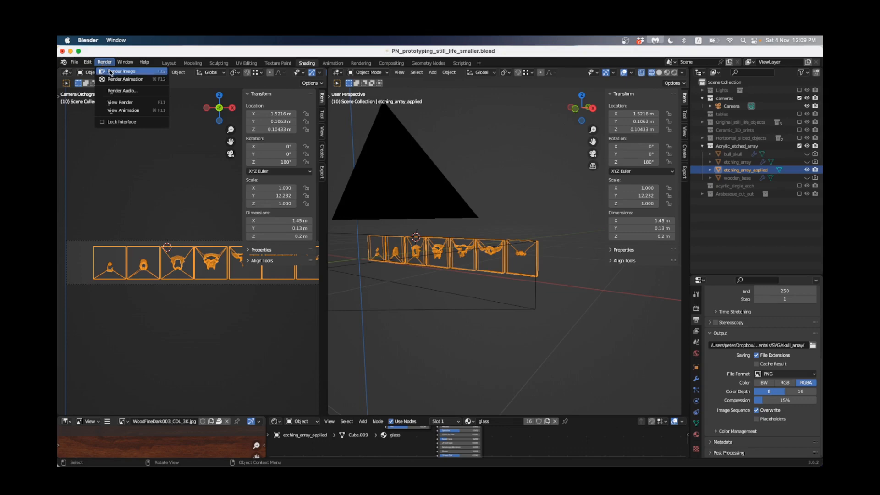
click(120, 72)
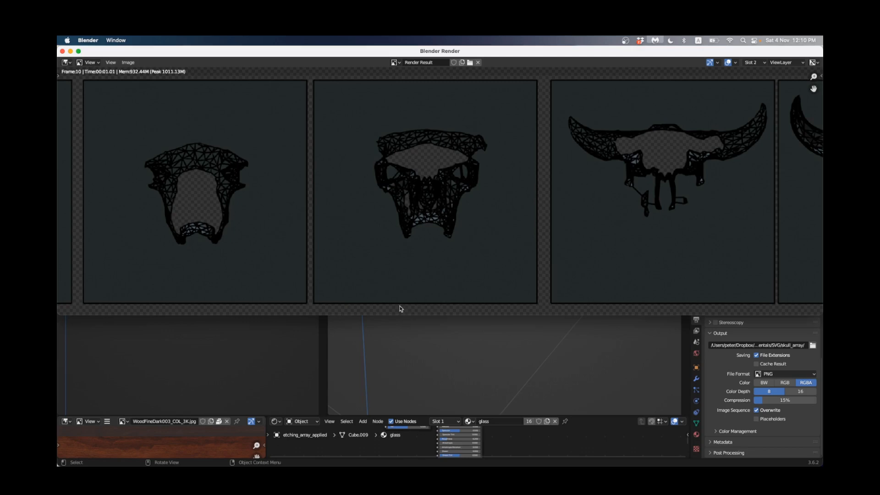
mouse_move(350, 266)
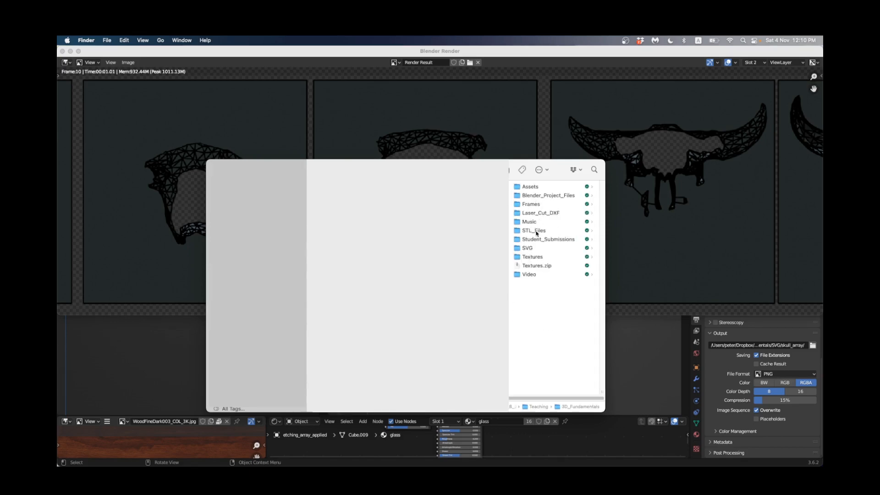
Open skull_array in Finder, Quick Look the new 0010.svg render, then select it
double_click(527, 247)
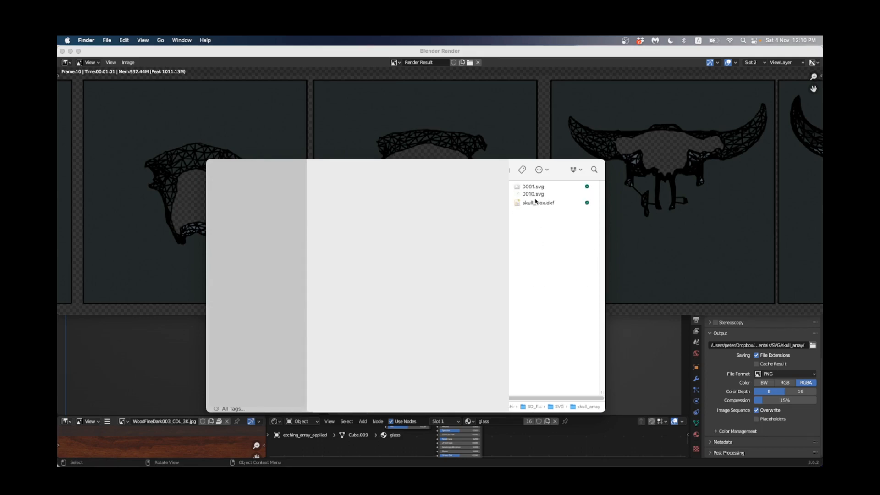
click(532, 193)
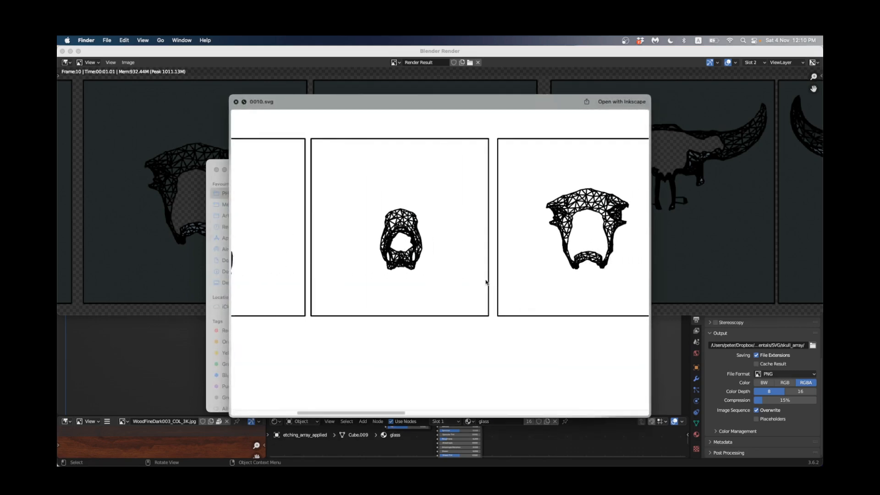
scroll(right, 3)
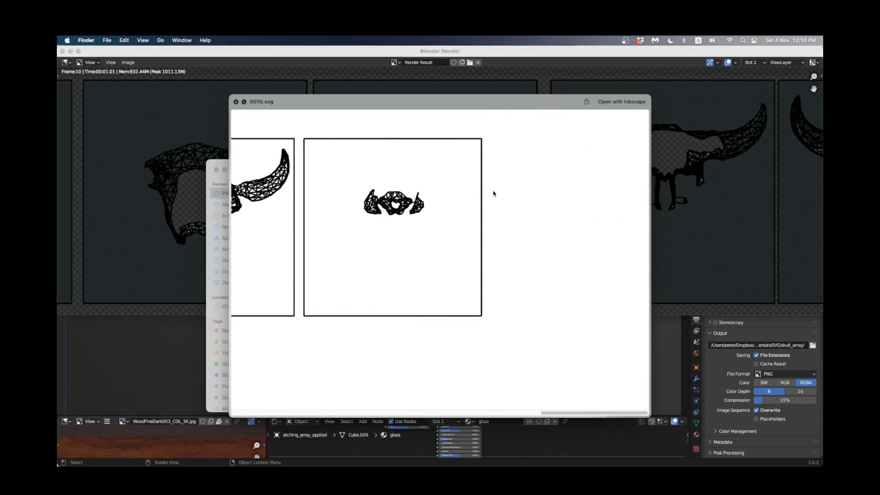
scroll(right, 3)
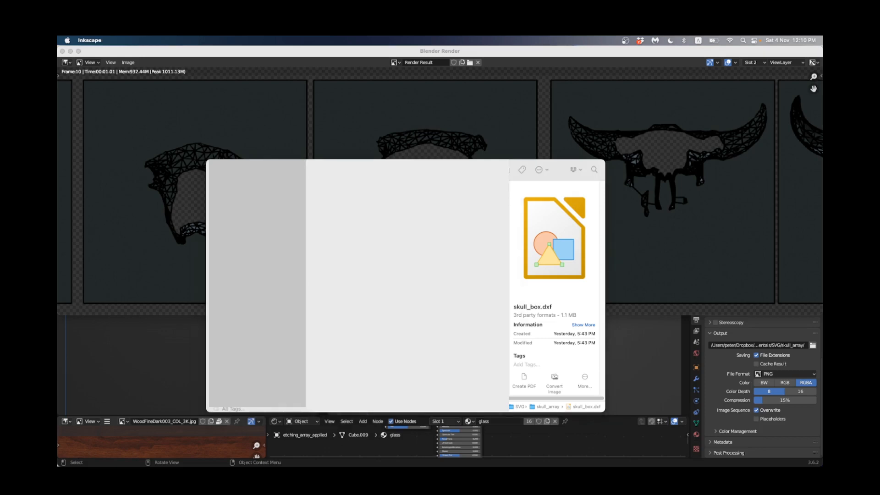
click(81, 140)
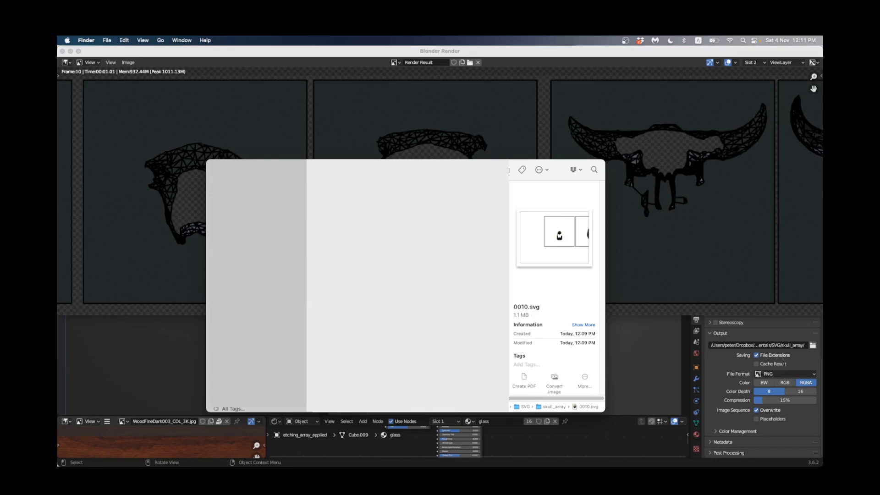
Open 0010.svg with Inkscape
right_click(429, 195)
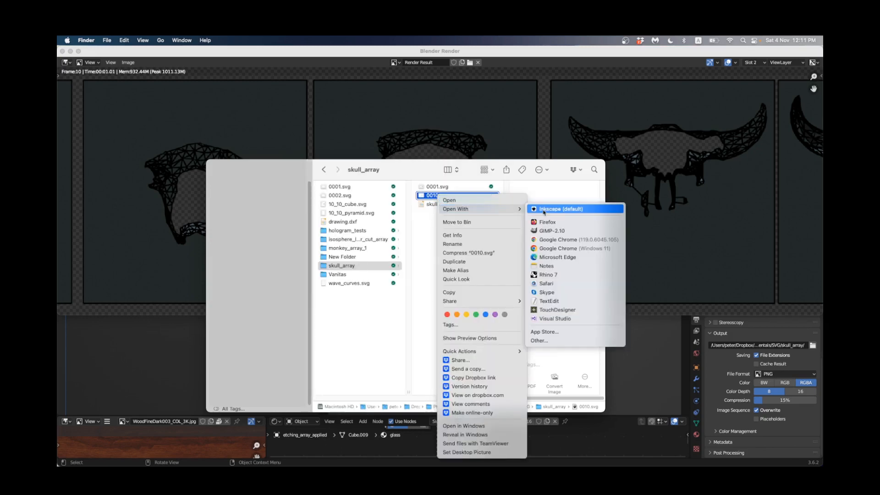
click(560, 209)
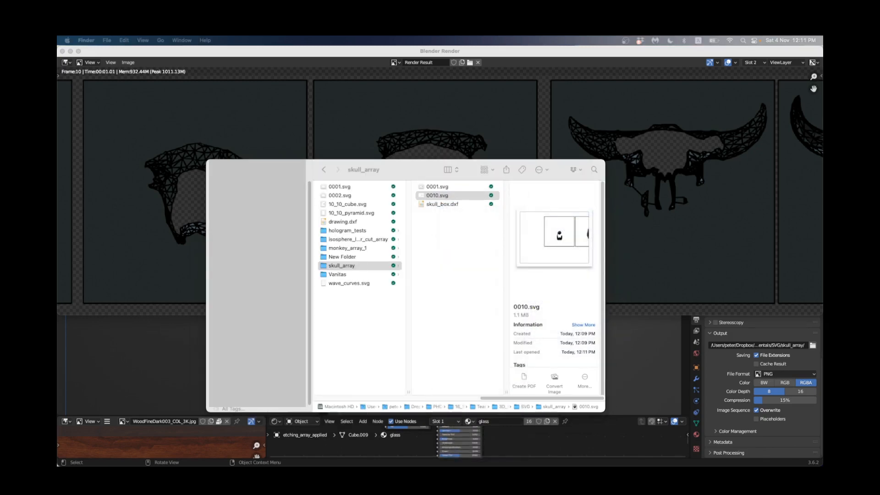
double_click(437, 195)
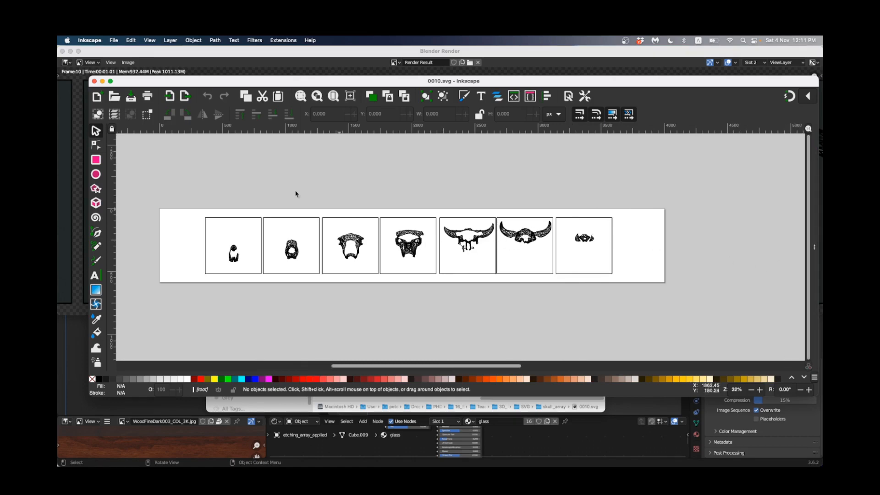
Save the drawing as SKULL_ARRAY_2.dxf using Desktop Cutting Plotter (AutoCAD DXF R14) format
click(113, 40)
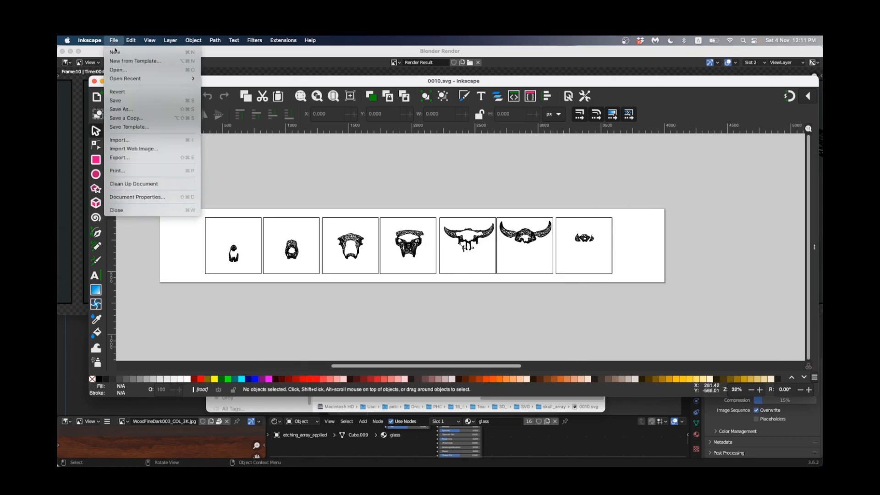
click(120, 109)
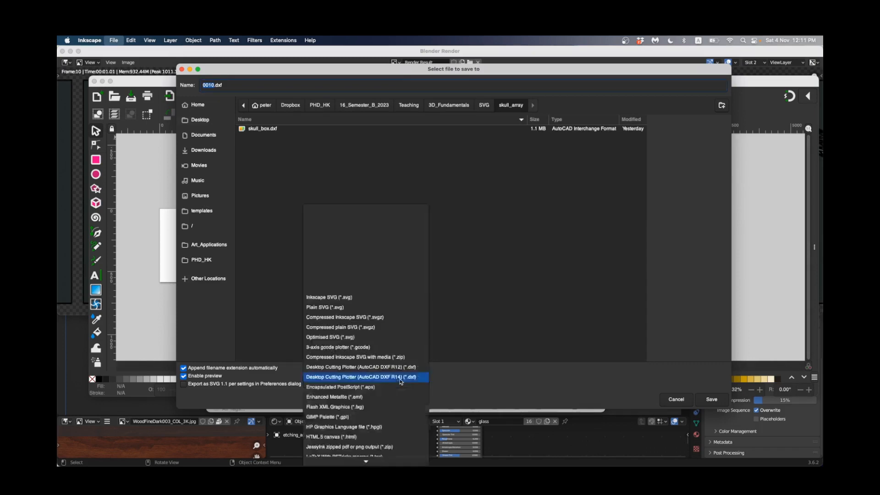
mouse_move(326, 381)
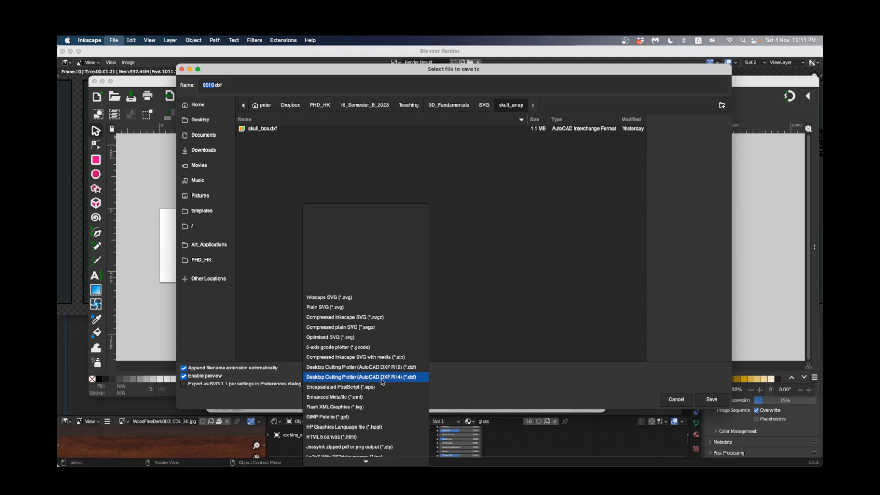
mouse_move(404, 382)
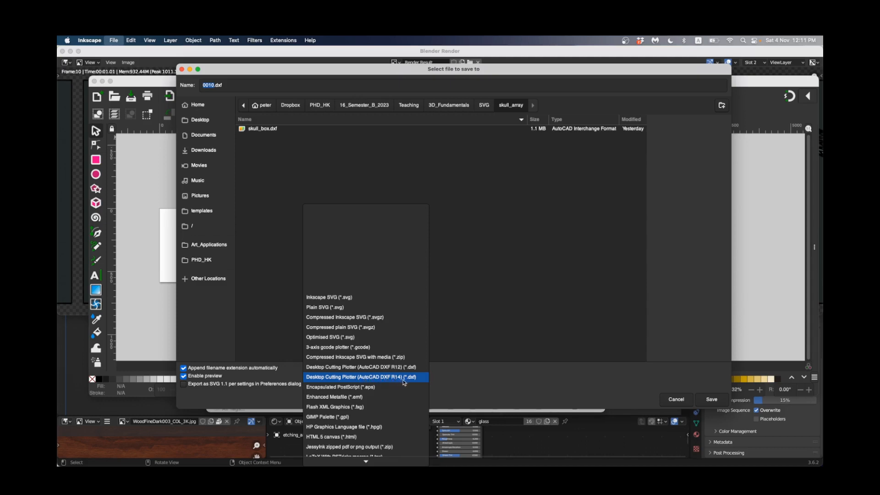
click(365, 377)
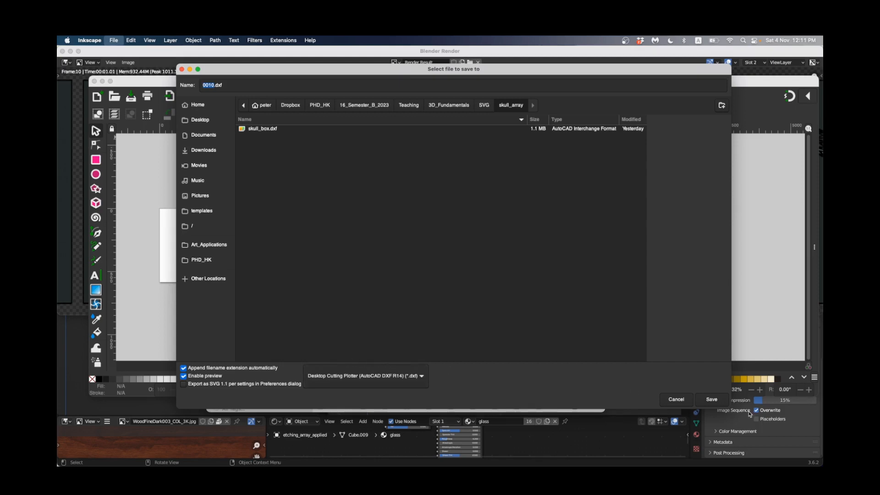
mouse_move(344, 250)
text(SKULL_ARRAY_2)
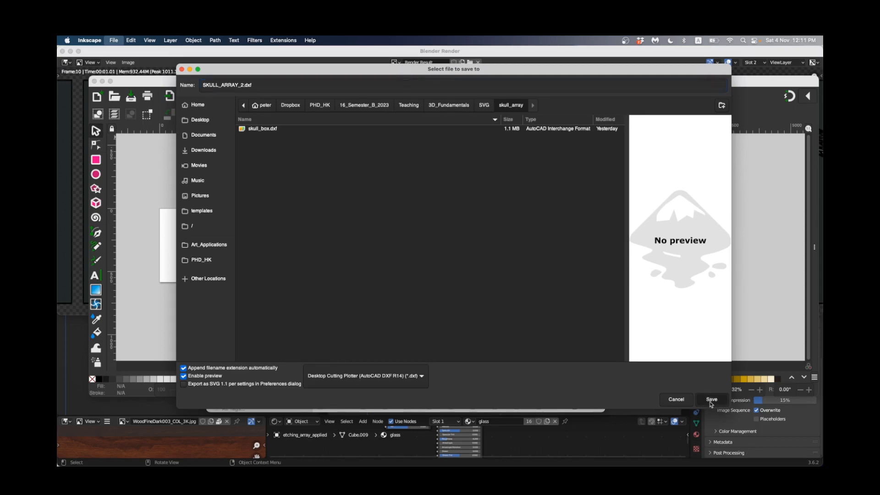
click(710, 399)
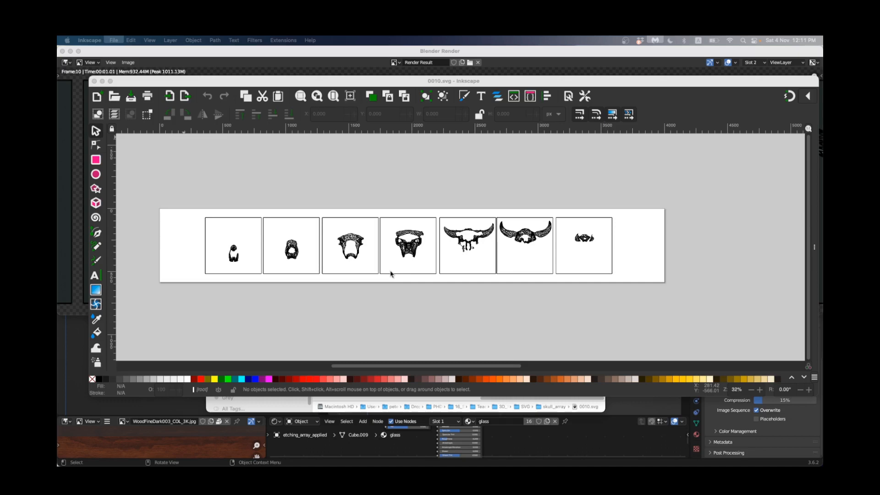
mouse_move(340, 198)
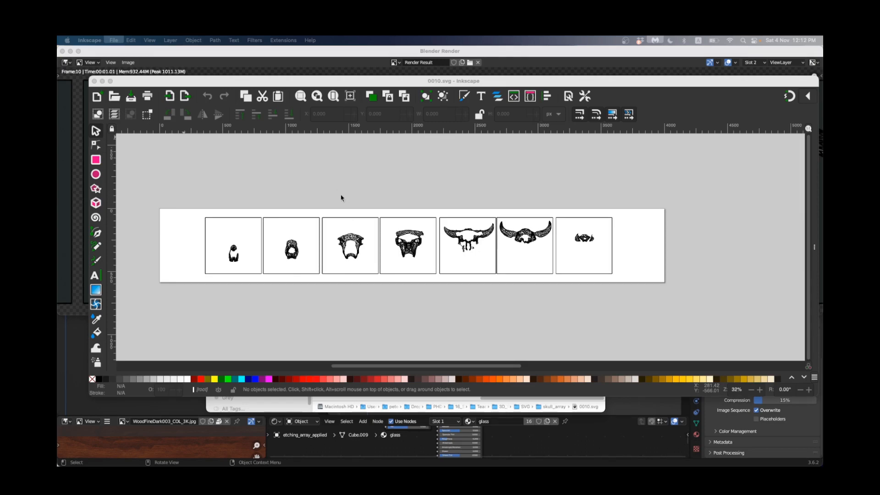